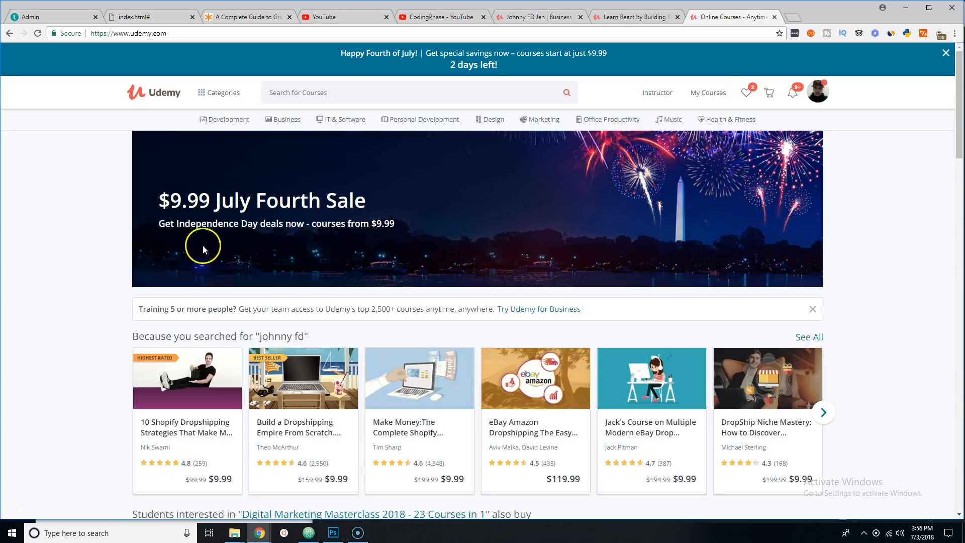
pyautogui.moveTo(299, 251)
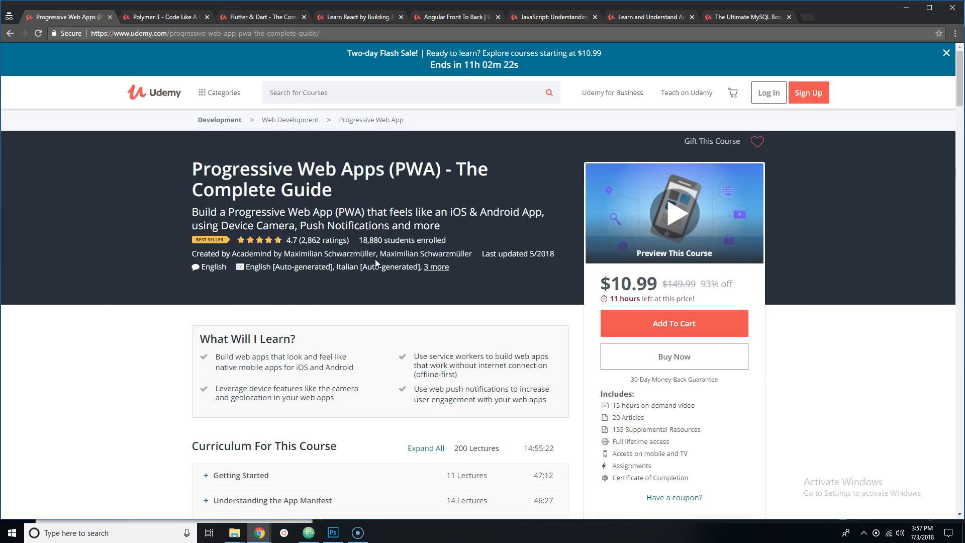
pyautogui.moveTo(289, 284)
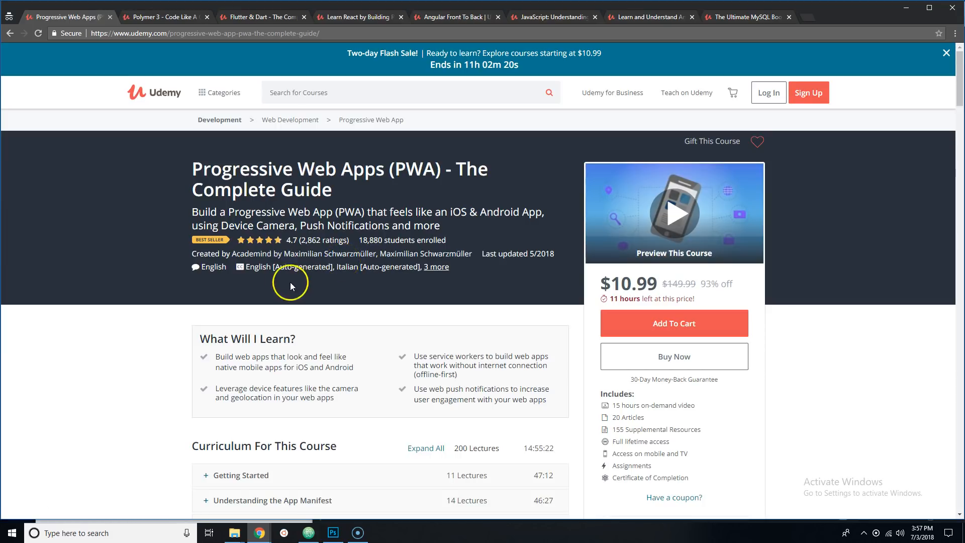
pyautogui.scroll(-3)
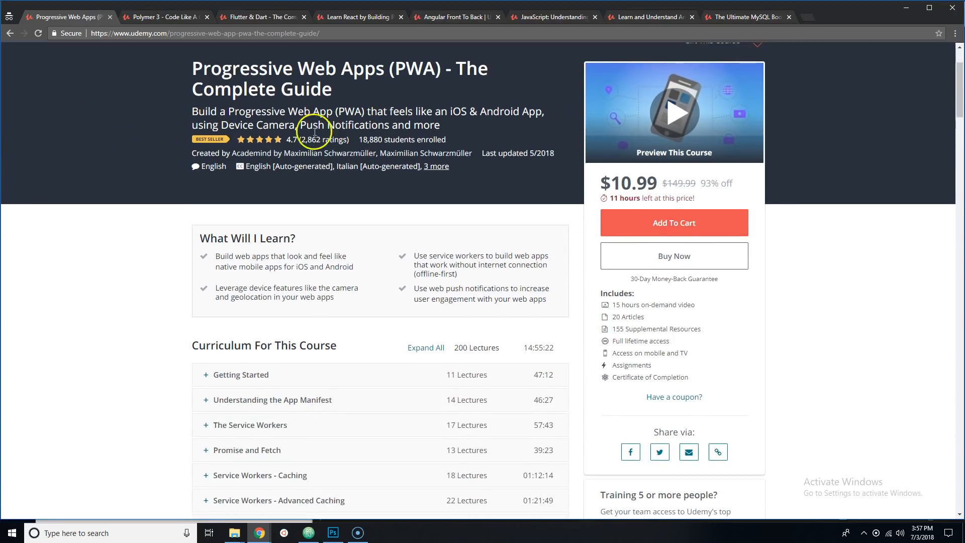
pyautogui.scroll(-3)
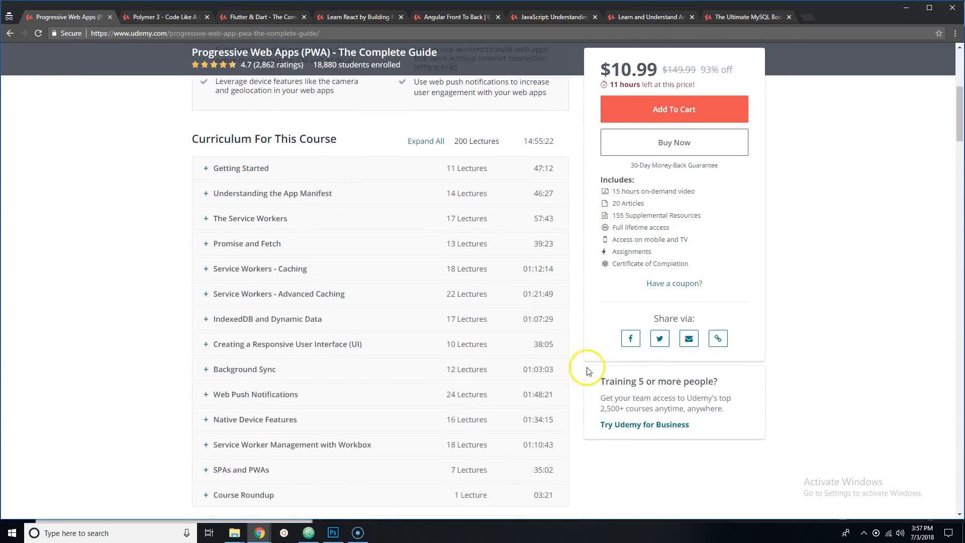
pyautogui.scroll(-3)
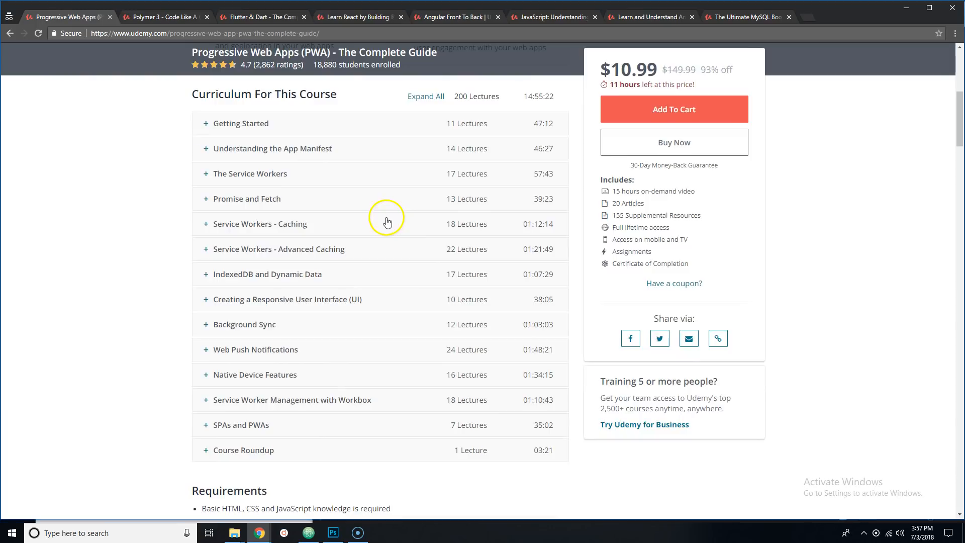
pyautogui.moveTo(391, 219)
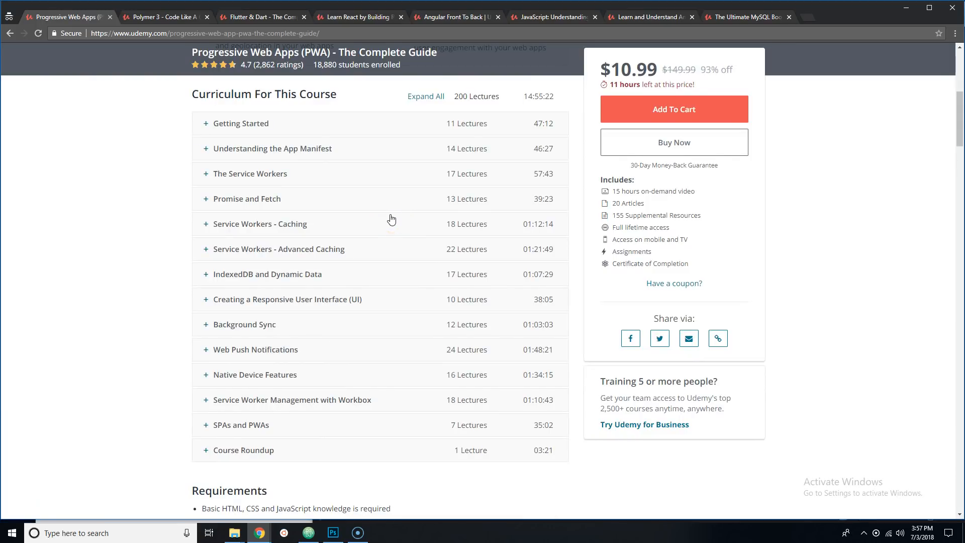
pyautogui.scroll(3)
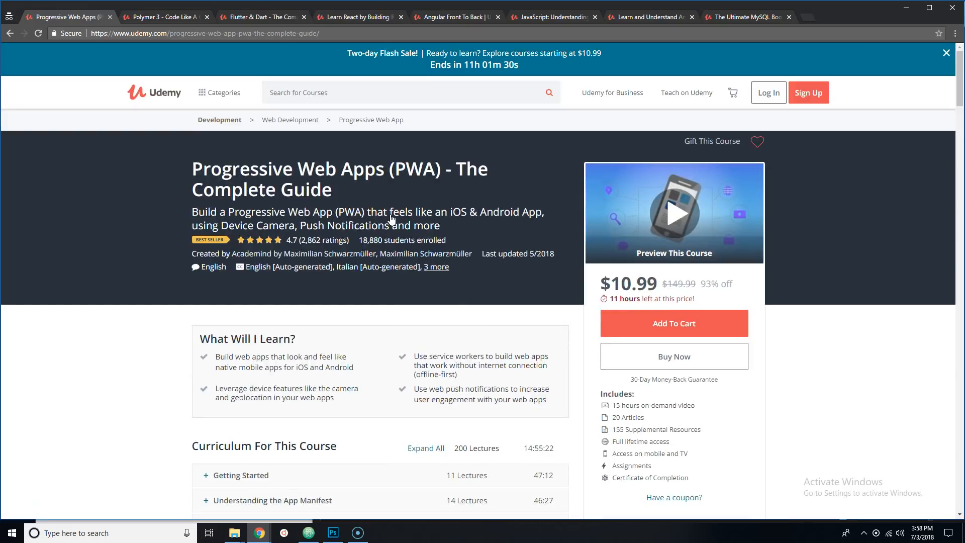
pyautogui.moveTo(153, 298)
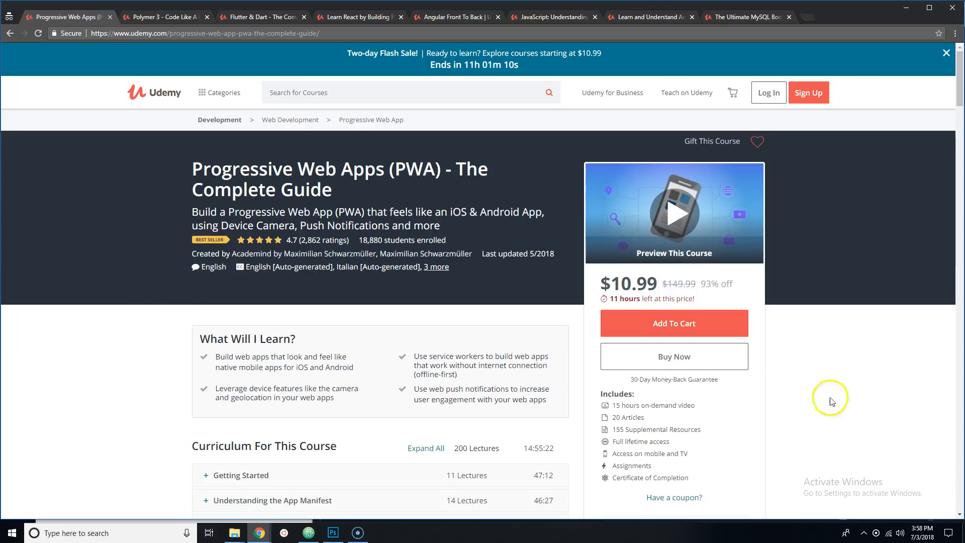
pyautogui.moveTo(371, 192)
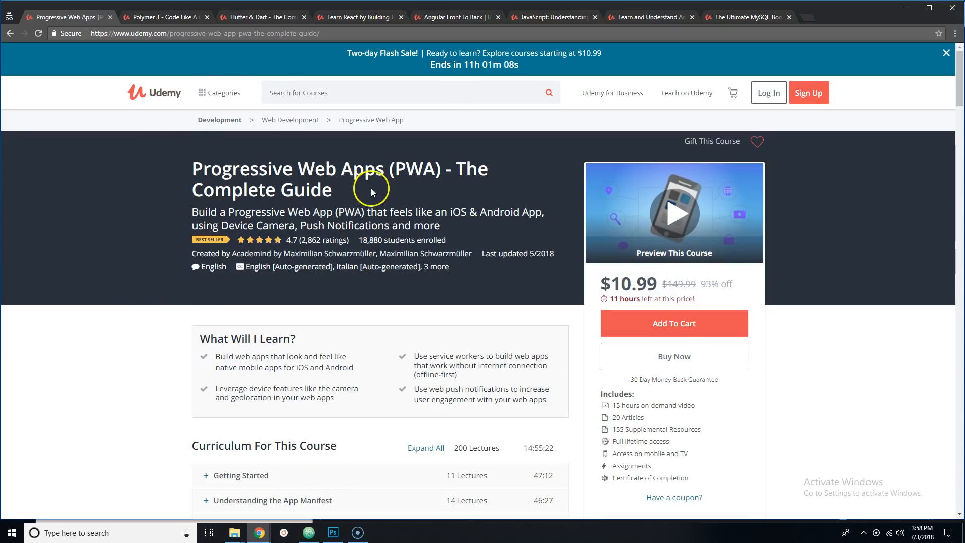
pyautogui.moveTo(409, 180)
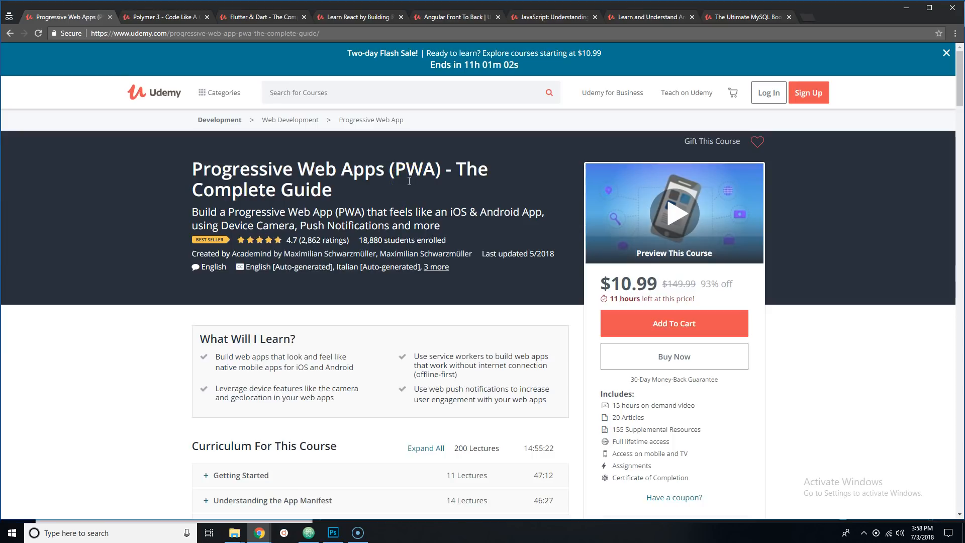
pyautogui.scroll(-3)
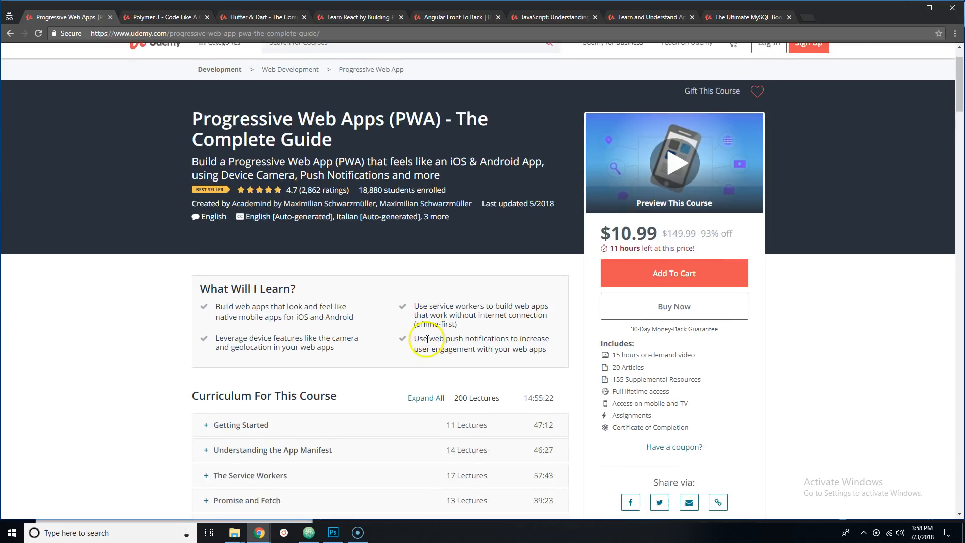
pyautogui.scroll(-3)
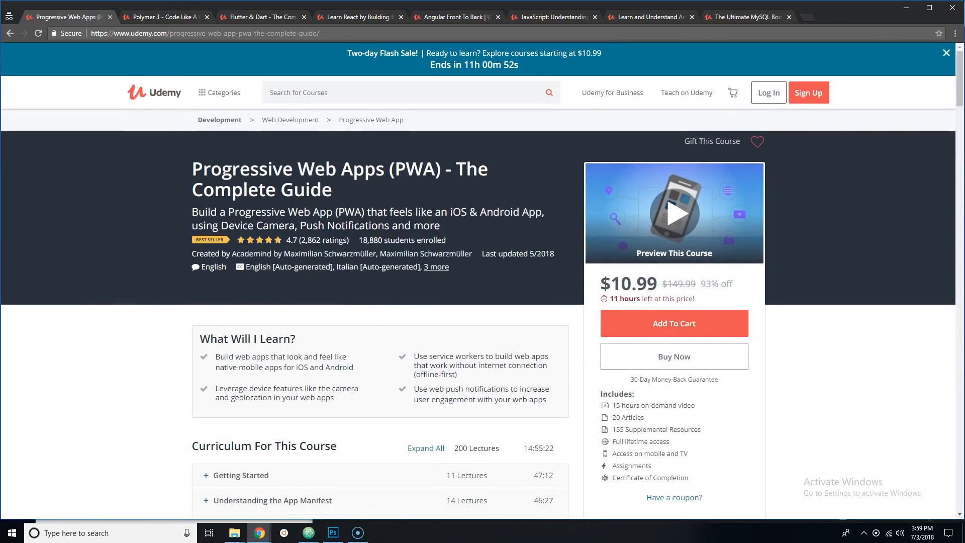
# Step: Review the Polymer 3 - Code Like A Google Developer course page, briefly revisiting the PWA course
pyautogui.click(164, 17)
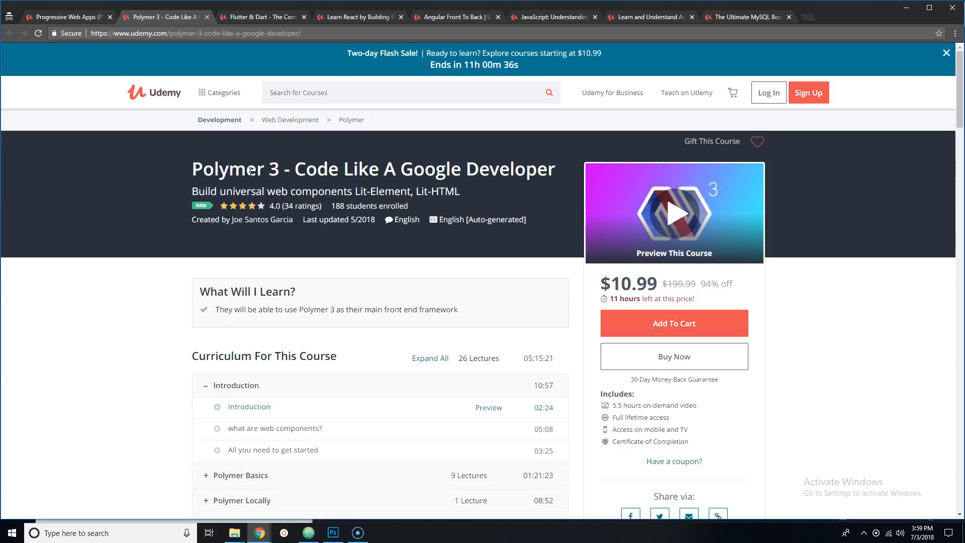
pyautogui.click(67, 17)
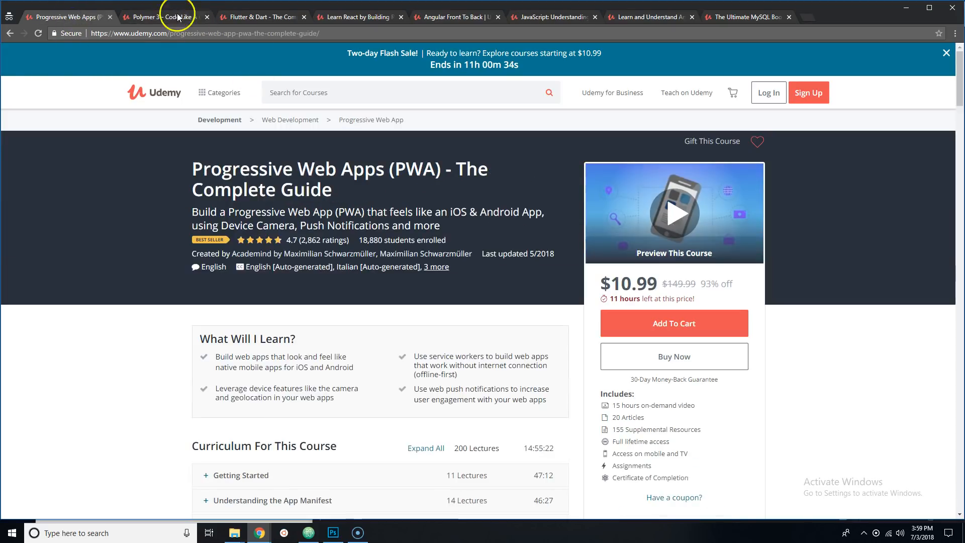
pyautogui.click(163, 18)
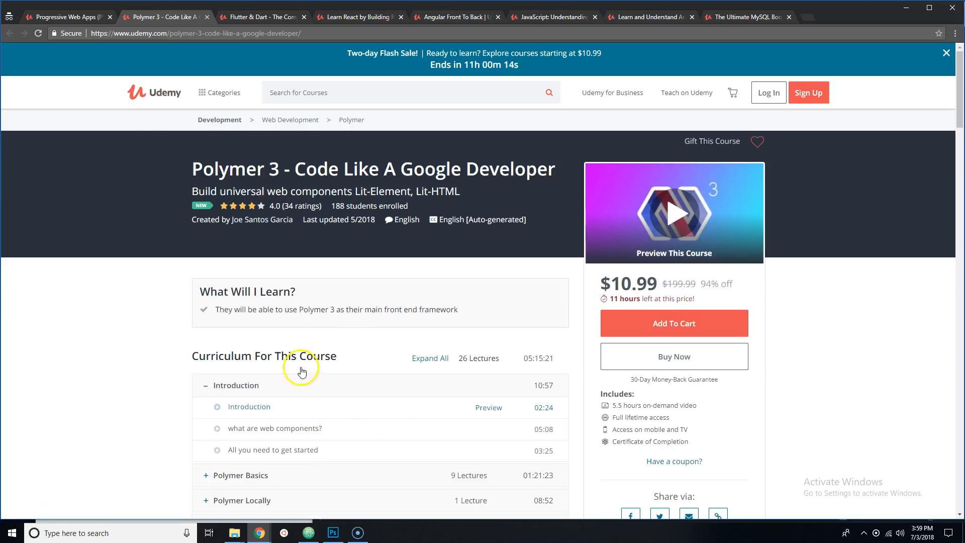
pyautogui.moveTo(259, 45)
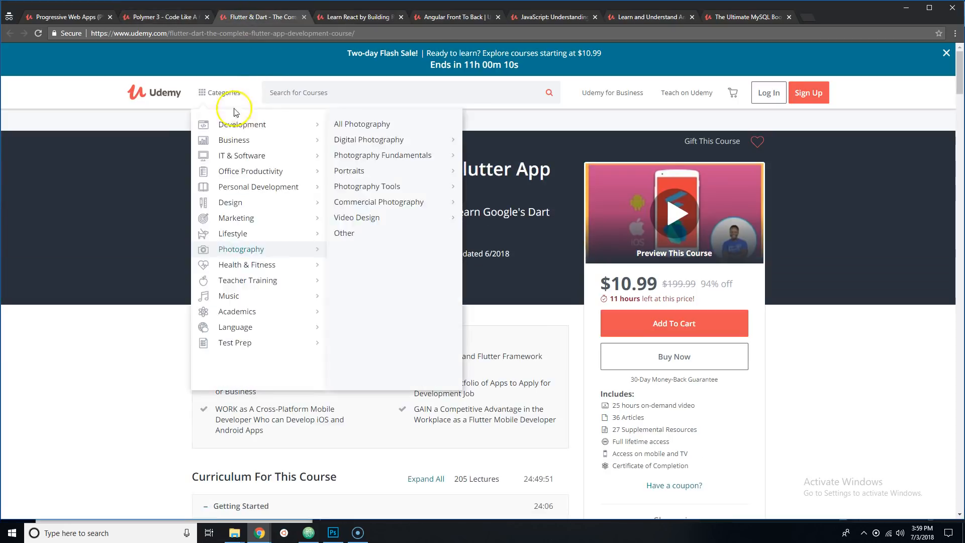
pyautogui.click(223, 92)
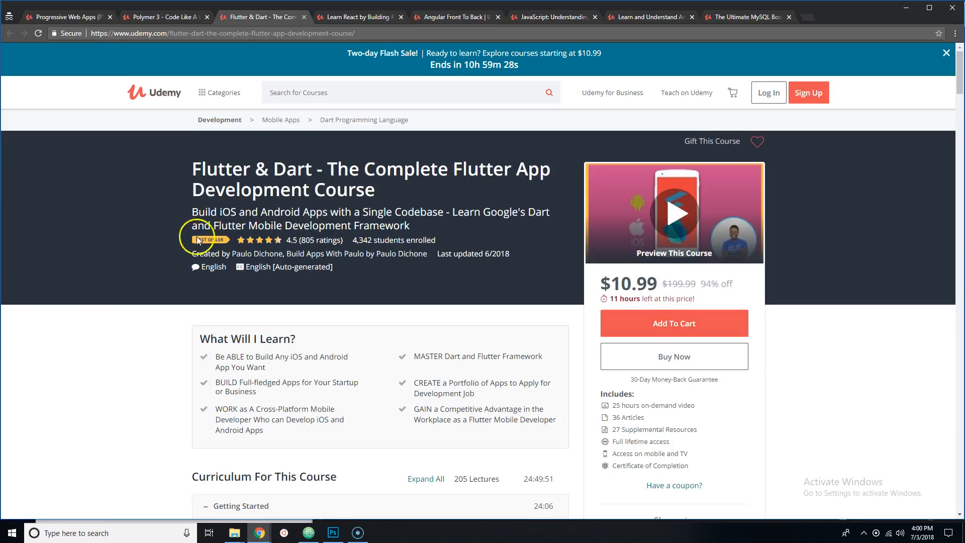
# Step: Browse the Flutter & Dart curriculum and collapse its Getting Started section (5 lectures)
pyautogui.scroll(-3)
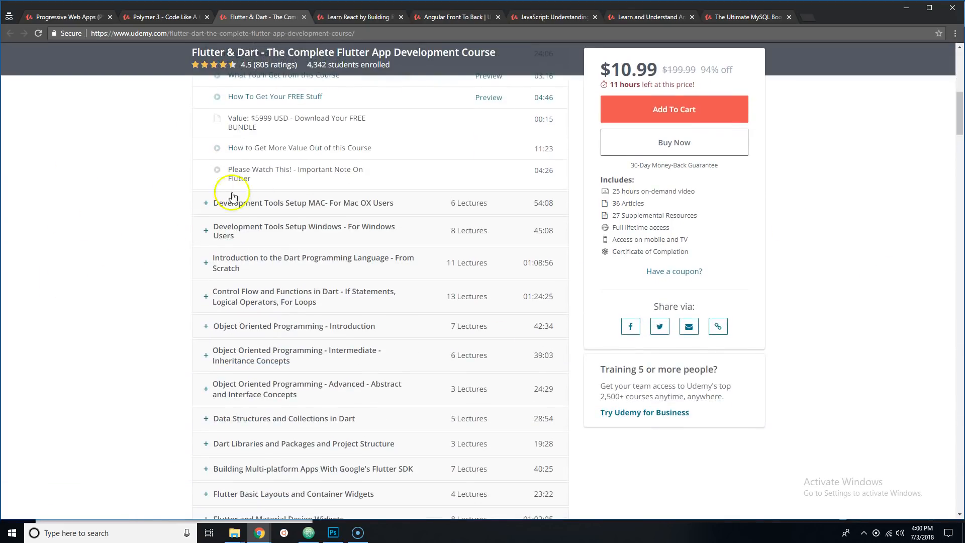
pyautogui.scroll(-3)
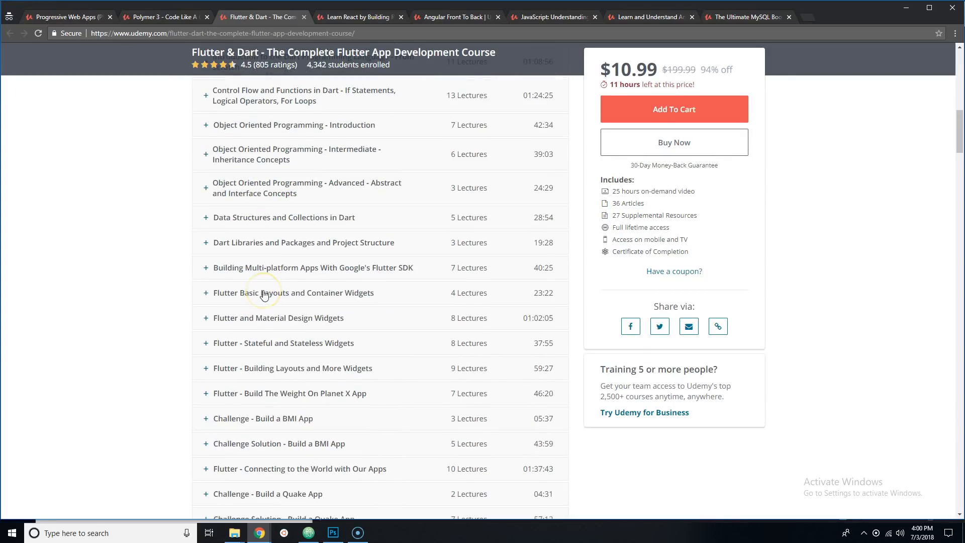
pyautogui.scroll(-3)
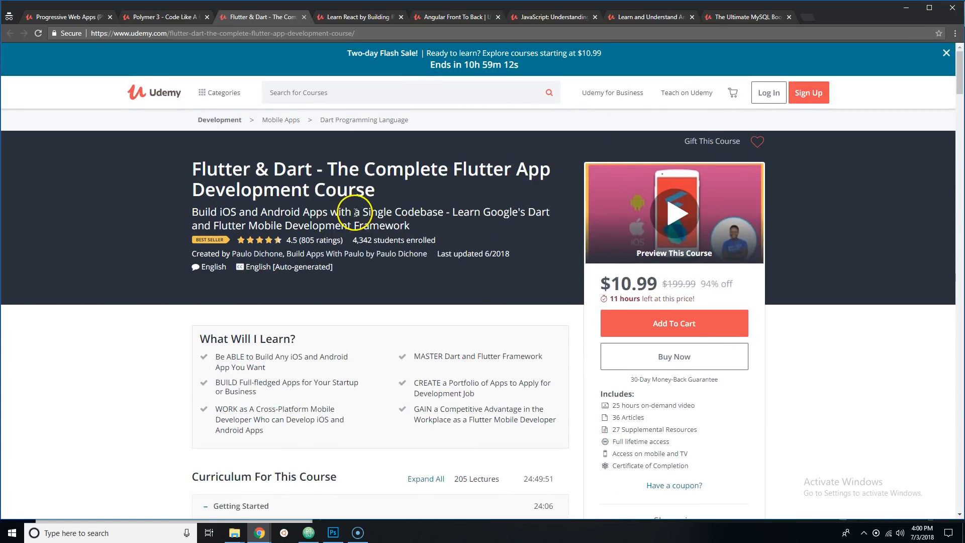
pyautogui.moveTo(355, 212)
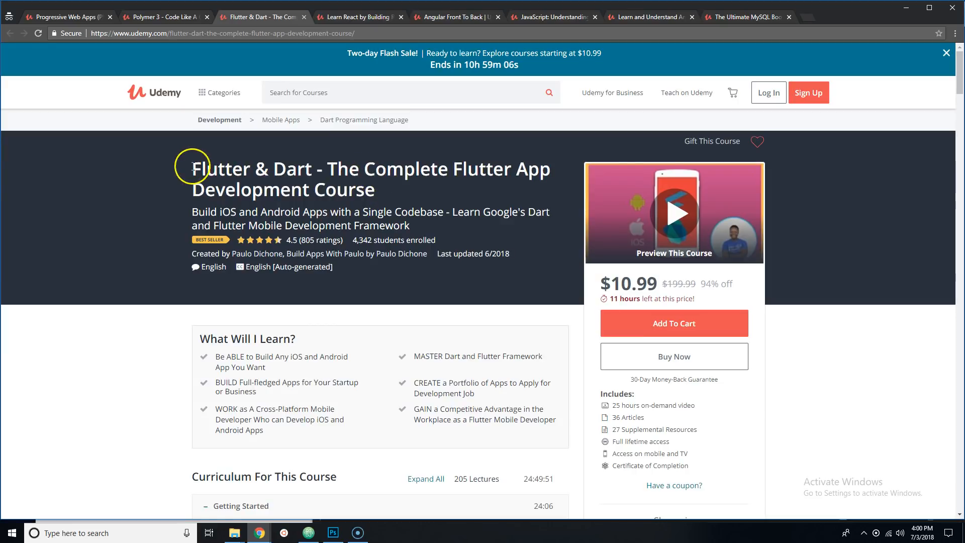
pyautogui.moveTo(406, 190)
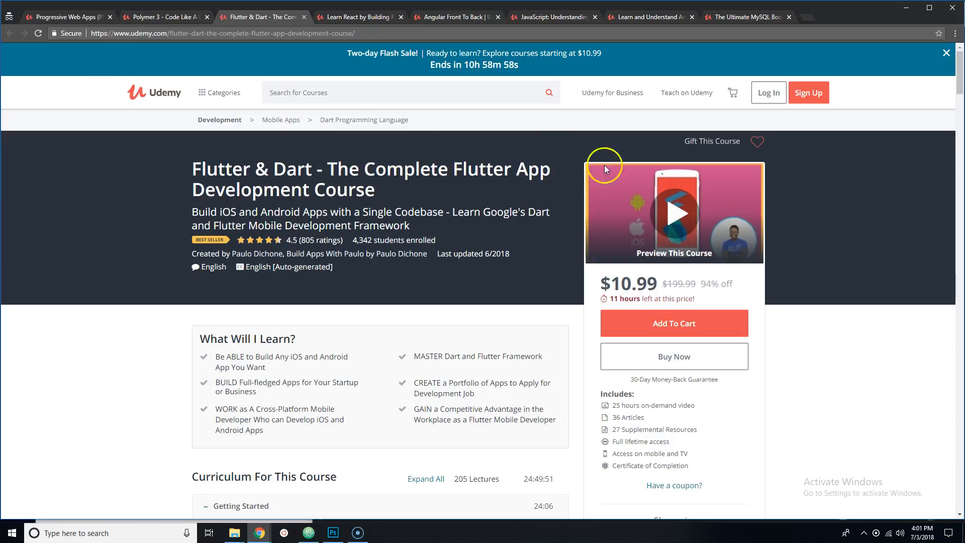
pyautogui.scroll(-3)
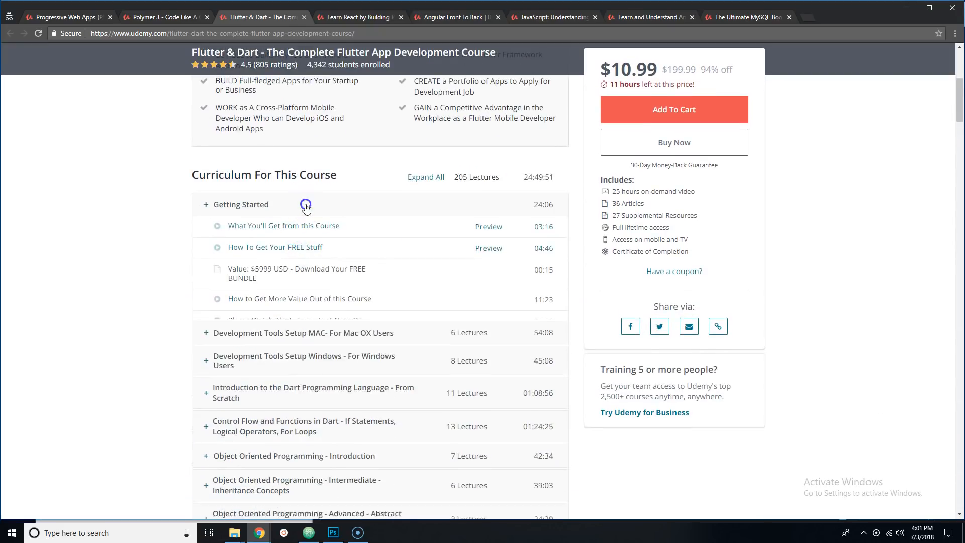
pyautogui.click(306, 205)
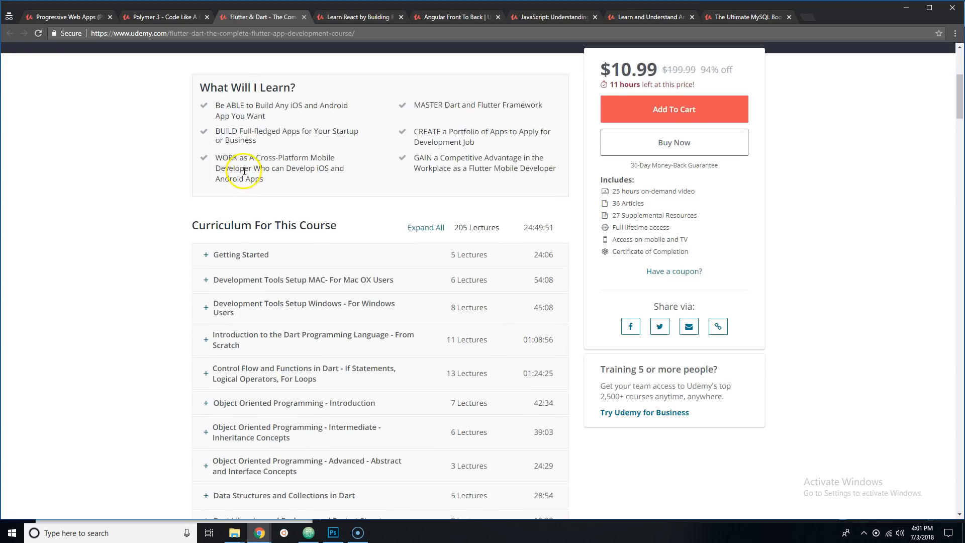
pyautogui.moveTo(237, 165)
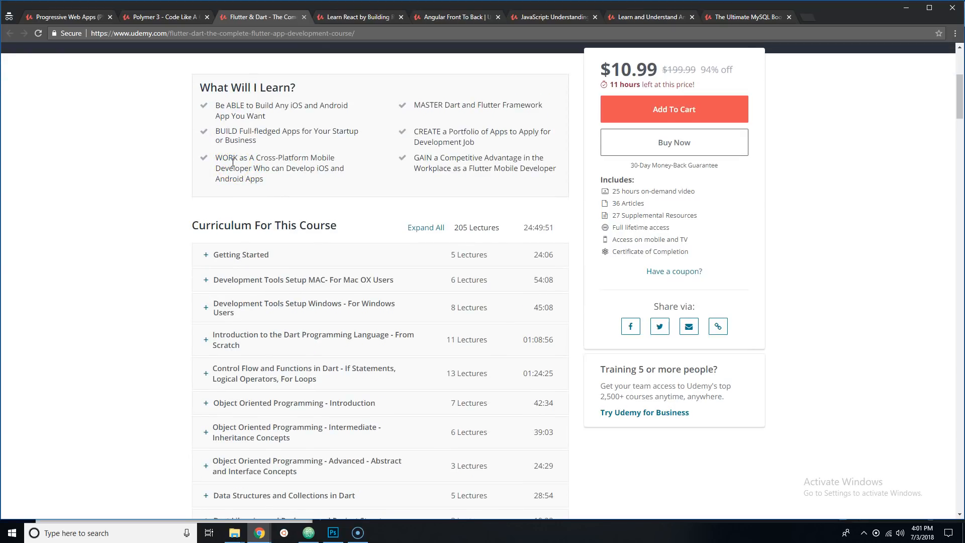
# Step: Review the rest of the 205-lecture curriculum and return toward the course title
pyautogui.scroll(-3)
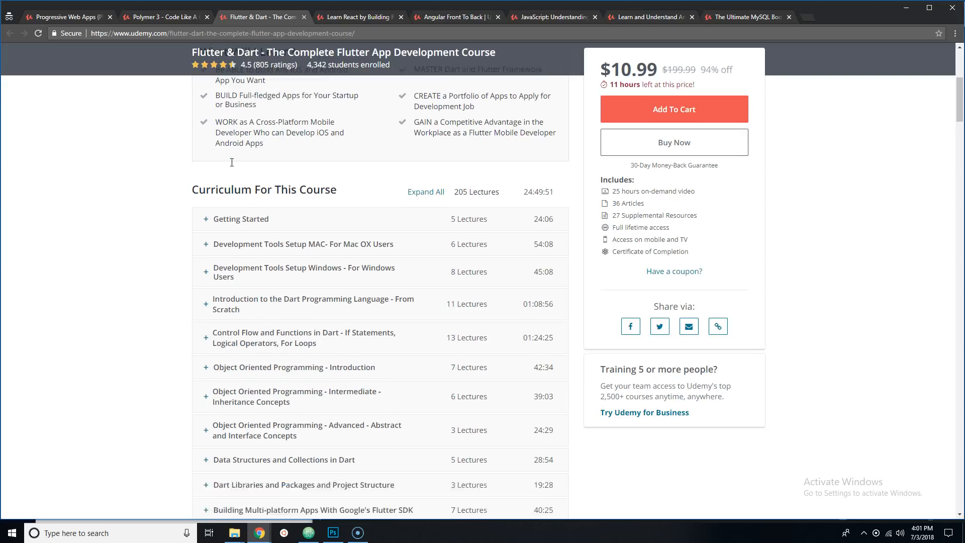
pyautogui.scroll(-3)
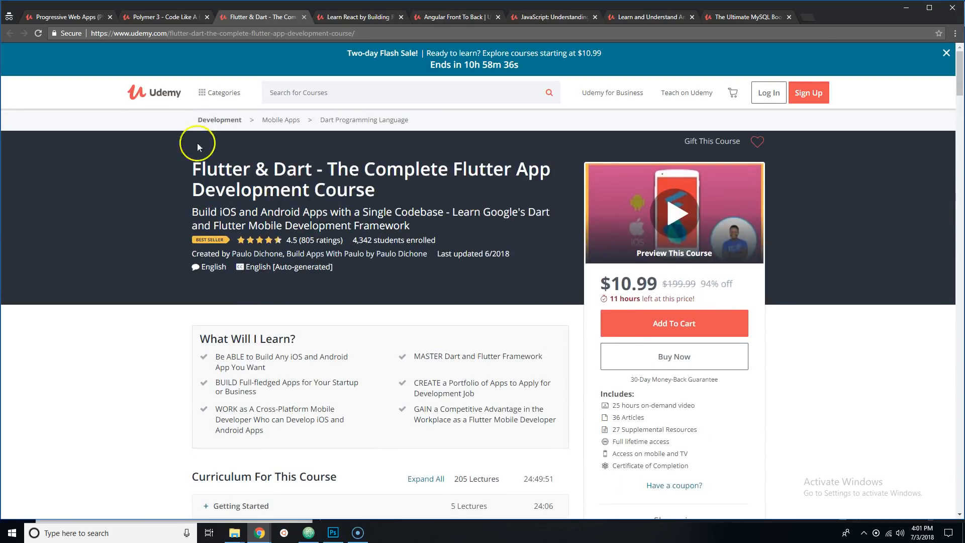
pyautogui.moveTo(192, 169); pyautogui.dragTo(338, 168)
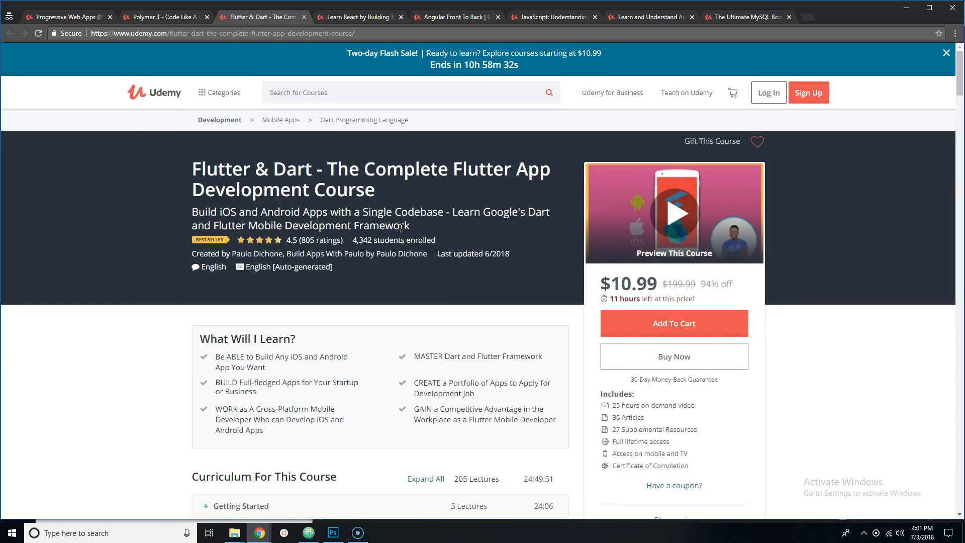
pyautogui.scroll(-3)
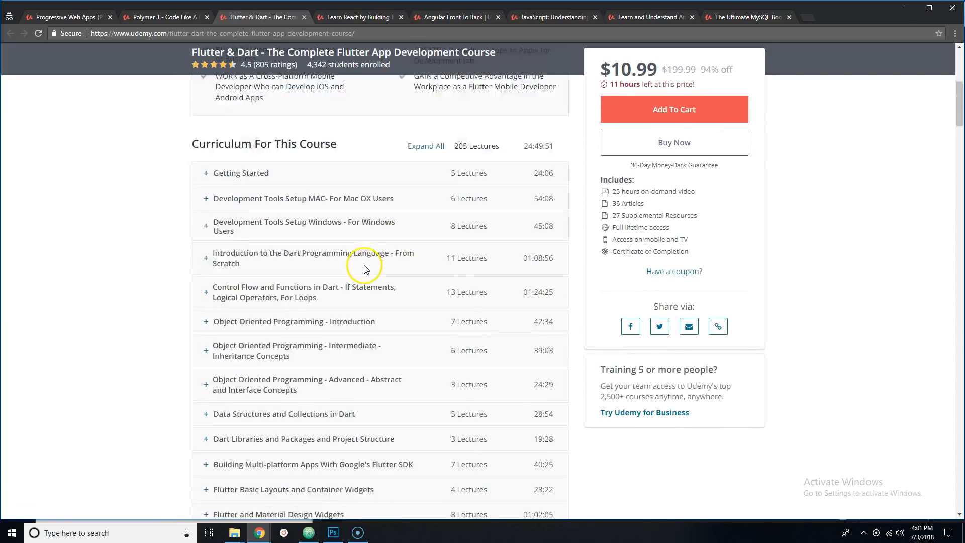
pyautogui.scroll(-3)
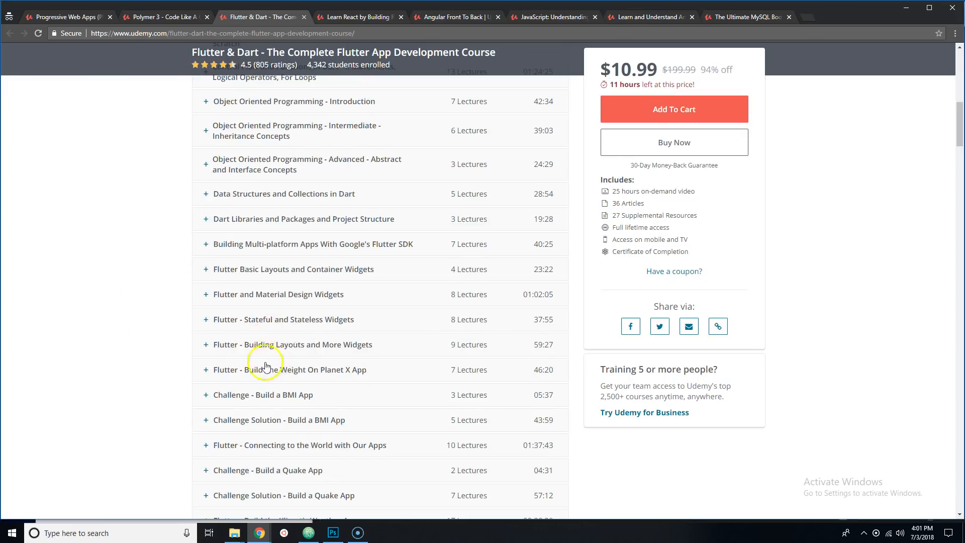
pyautogui.scroll(-3)
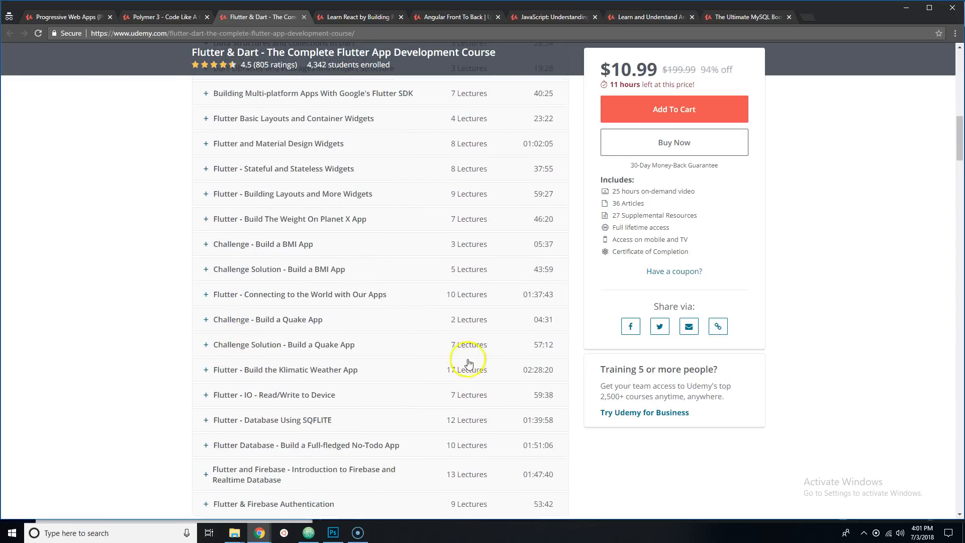
pyautogui.scroll(-3)
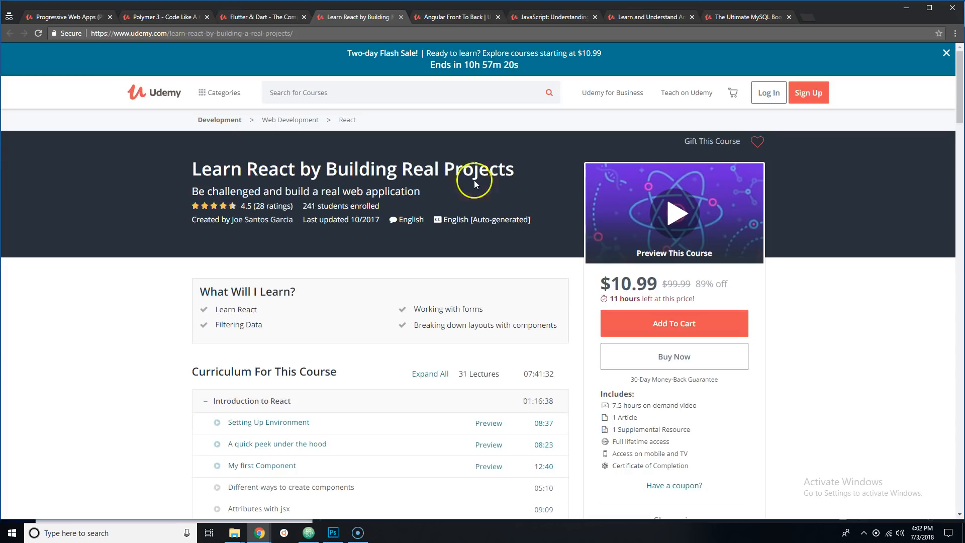
# Step: Show the Angular Front To Back course page (73 lectures, about 11.5 hours)
pyautogui.click(456, 17)
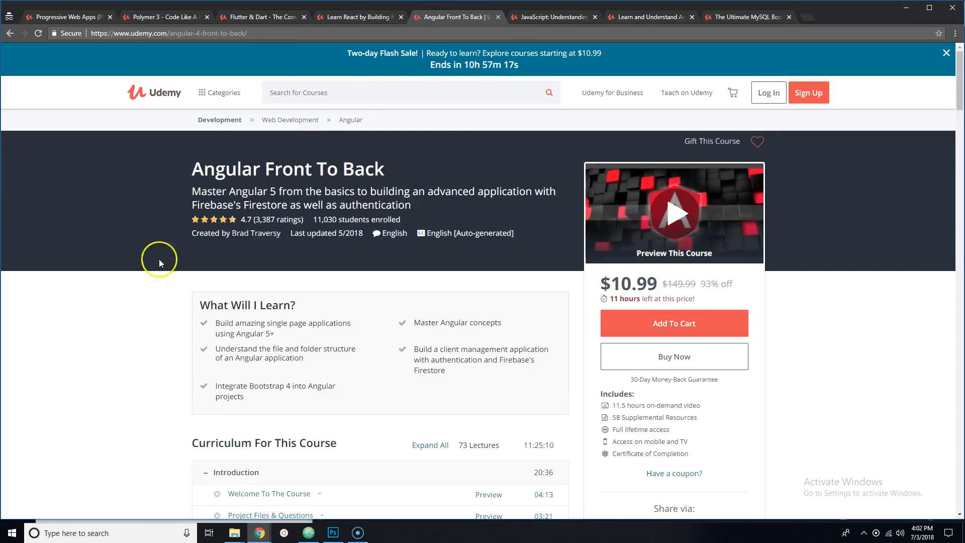
pyautogui.moveTo(426, 218)
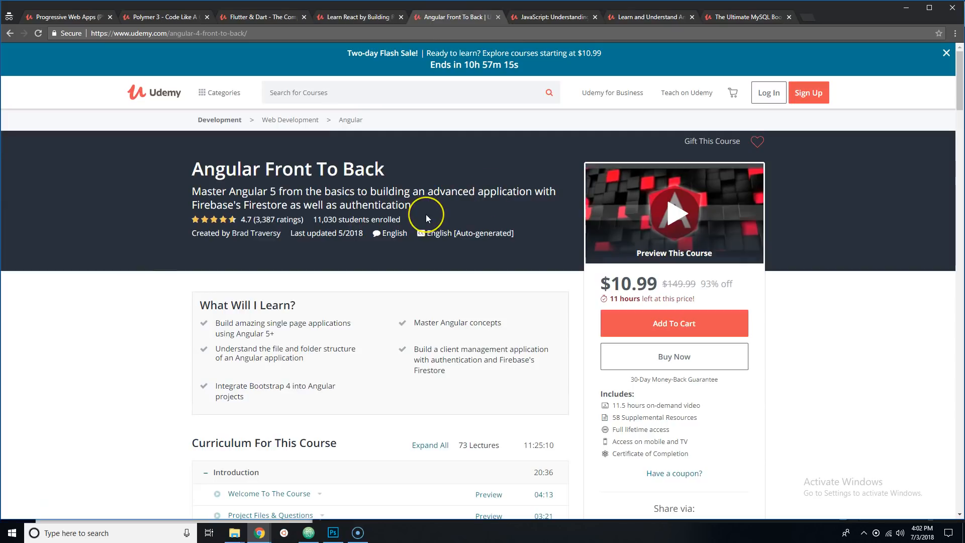
pyautogui.moveTo(428, 218)
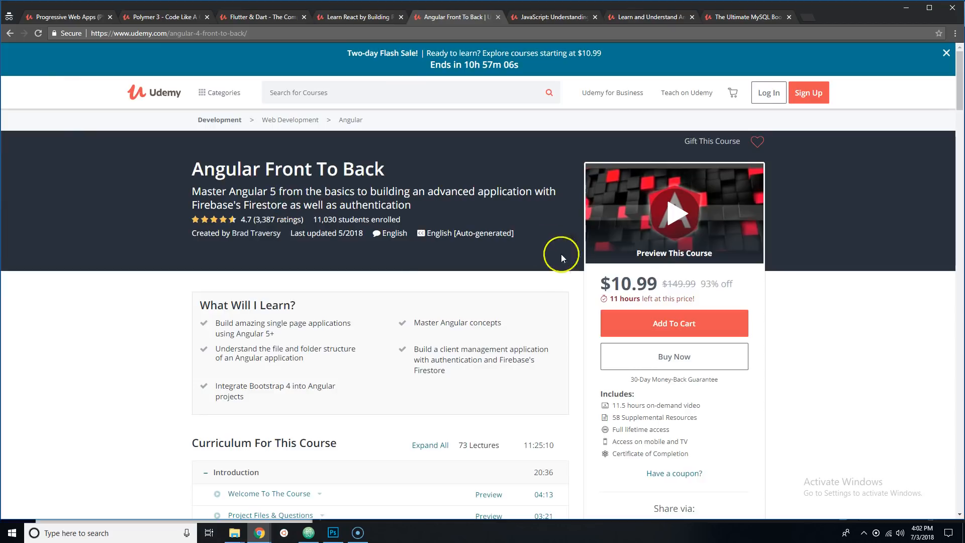
pyautogui.scroll(-3)
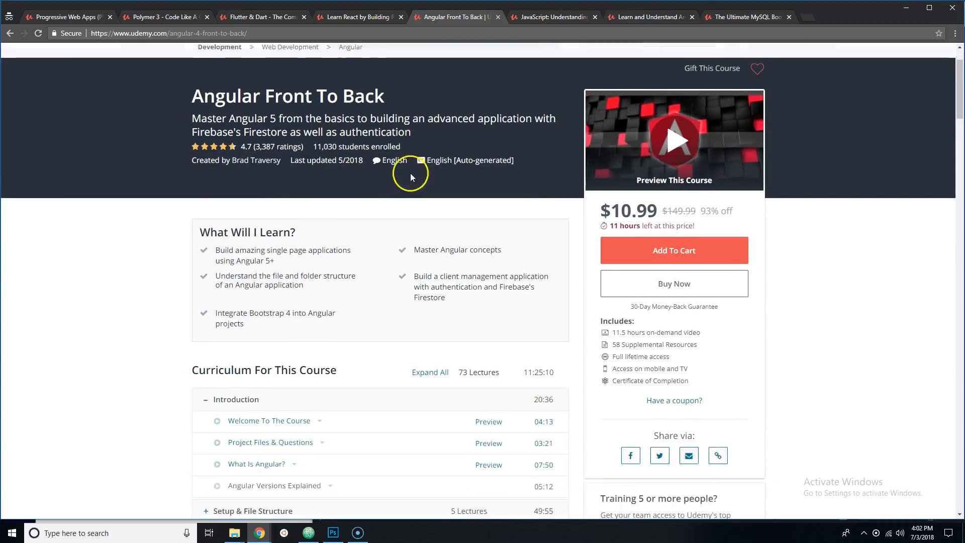
pyautogui.scroll(-3)
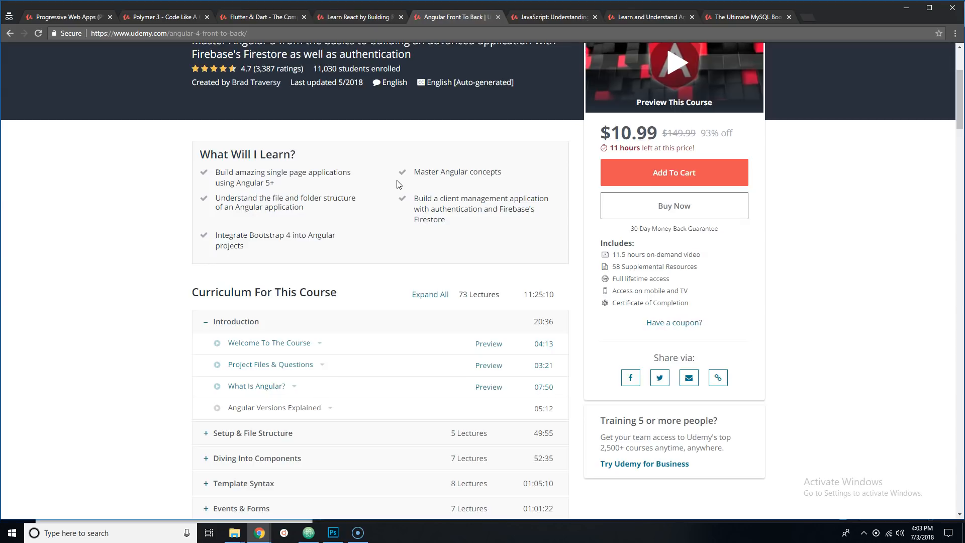
pyautogui.moveTo(175, 281)
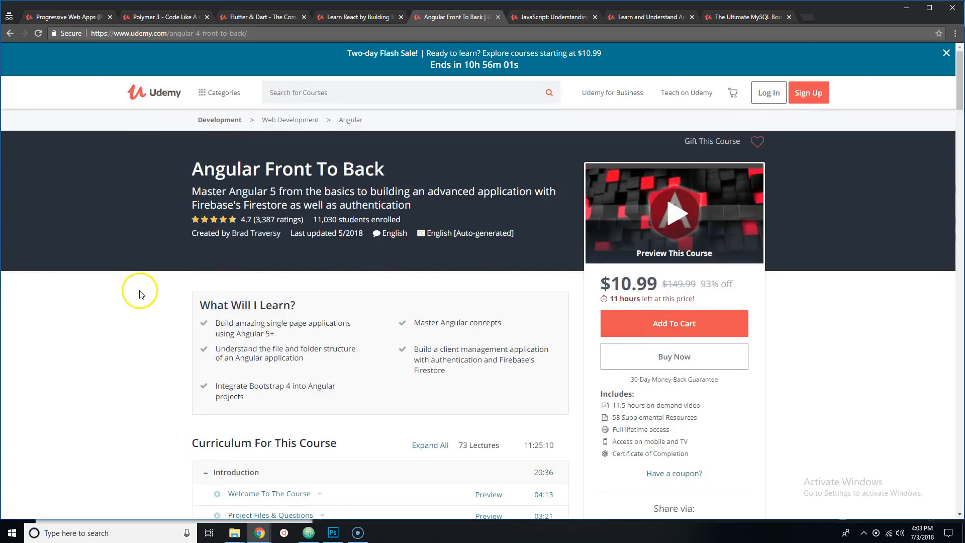
pyautogui.moveTo(122, 292)
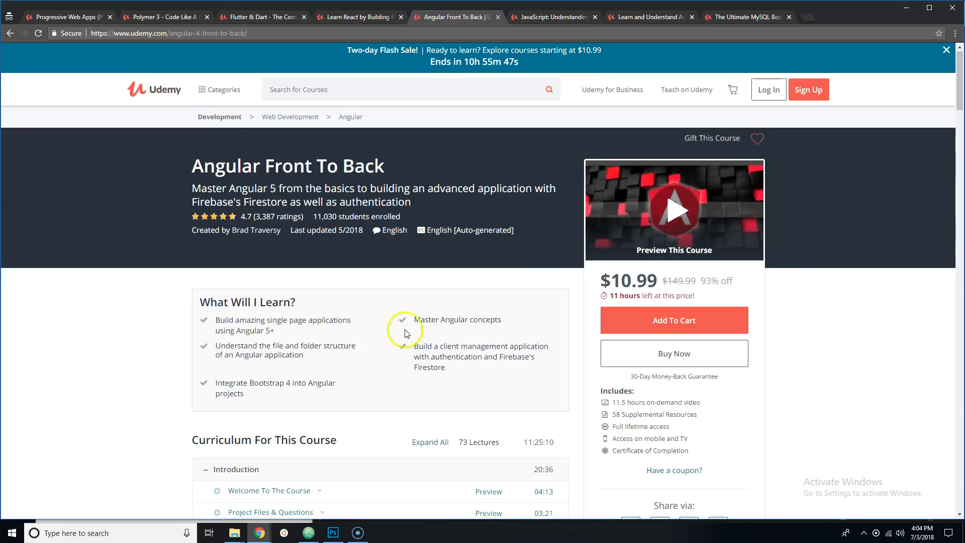
pyautogui.scroll(-3)
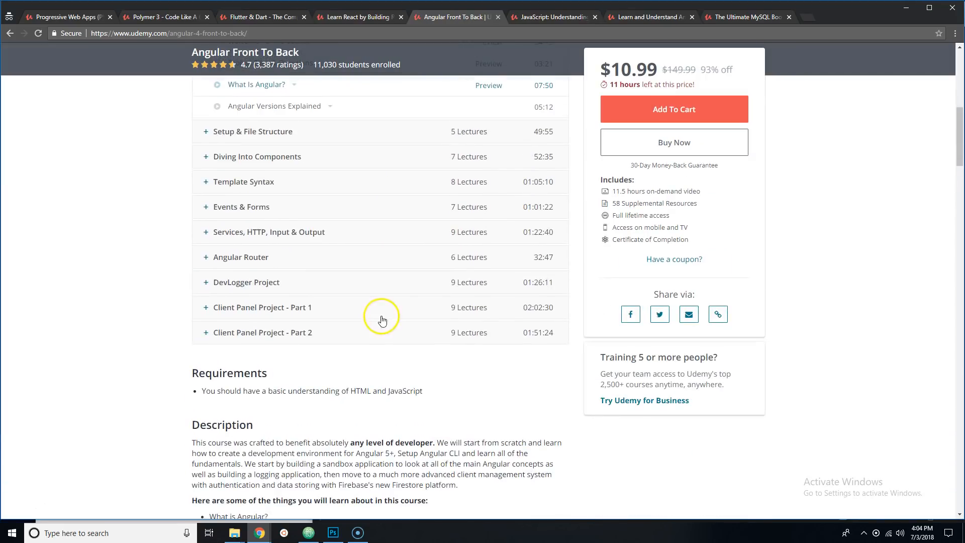
pyautogui.moveTo(310, 277)
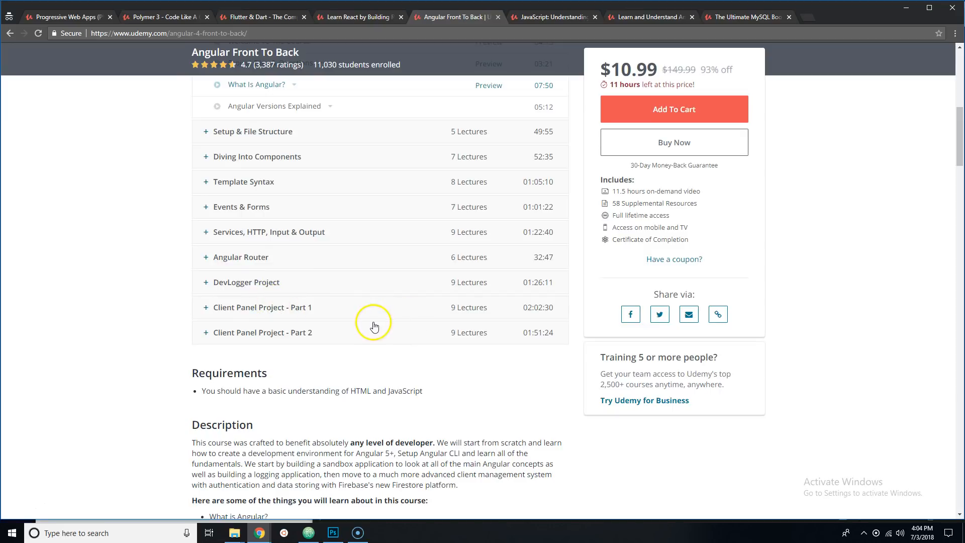
pyautogui.scroll(-3)
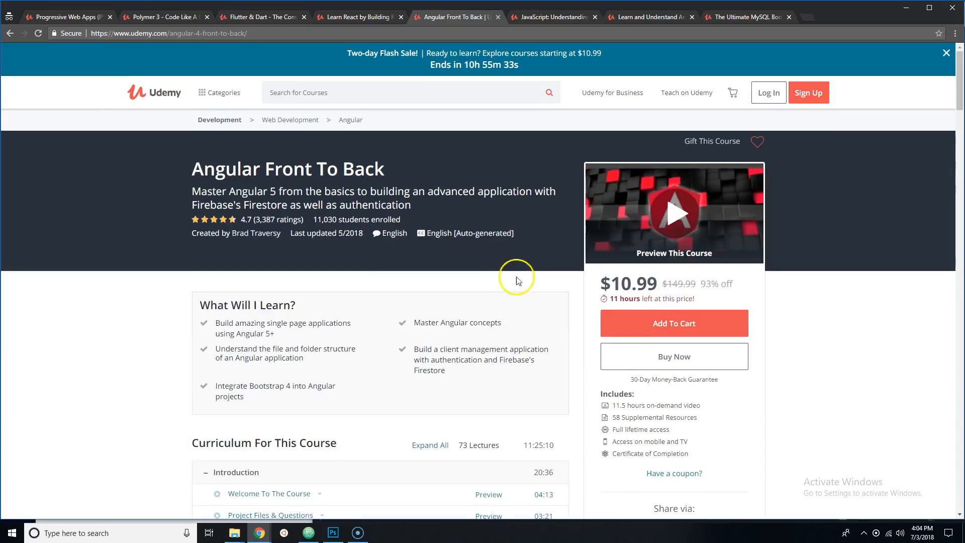
pyautogui.click(552, 17)
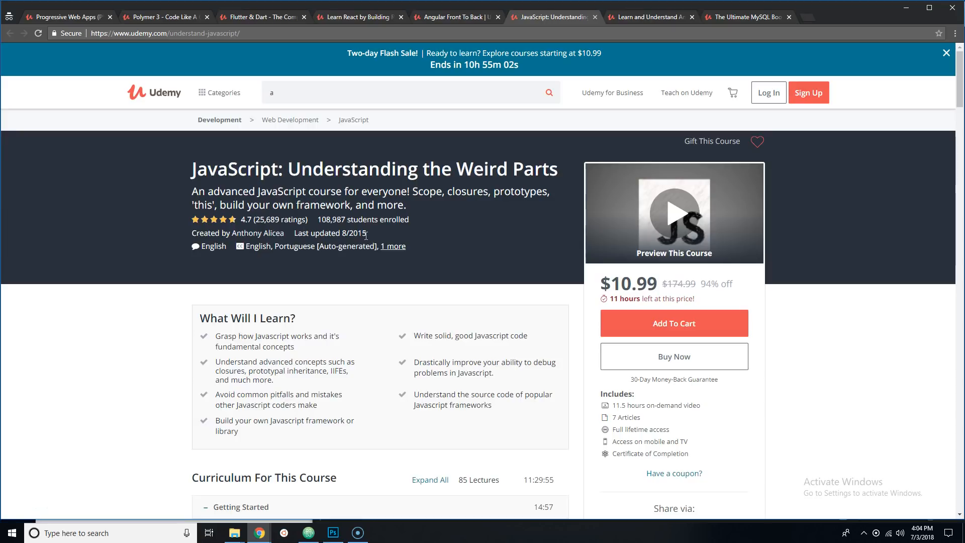
# Step: Reveal the 2 remaining JavaScript: Understanding the Weird Parts sections and review the curriculum
pyautogui.scroll(-3)
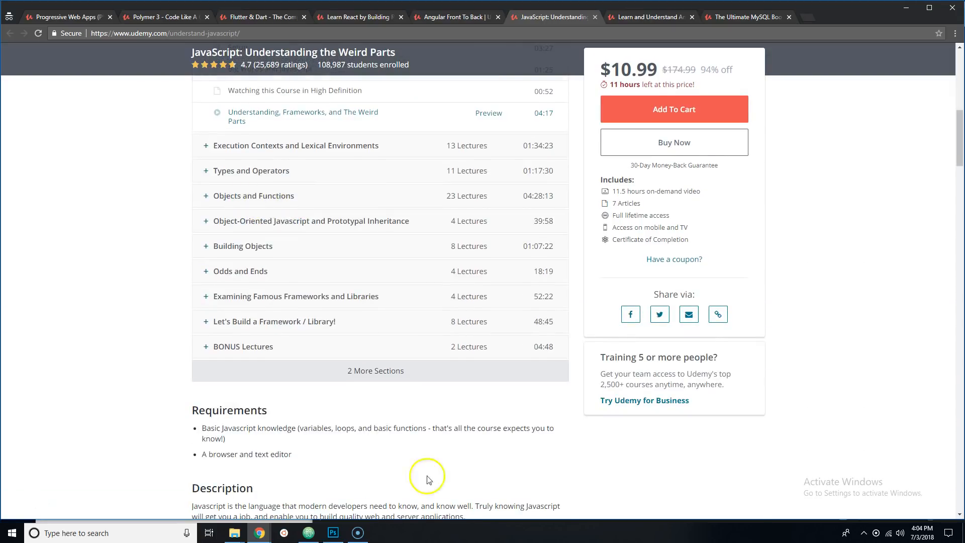
pyautogui.click(375, 369)
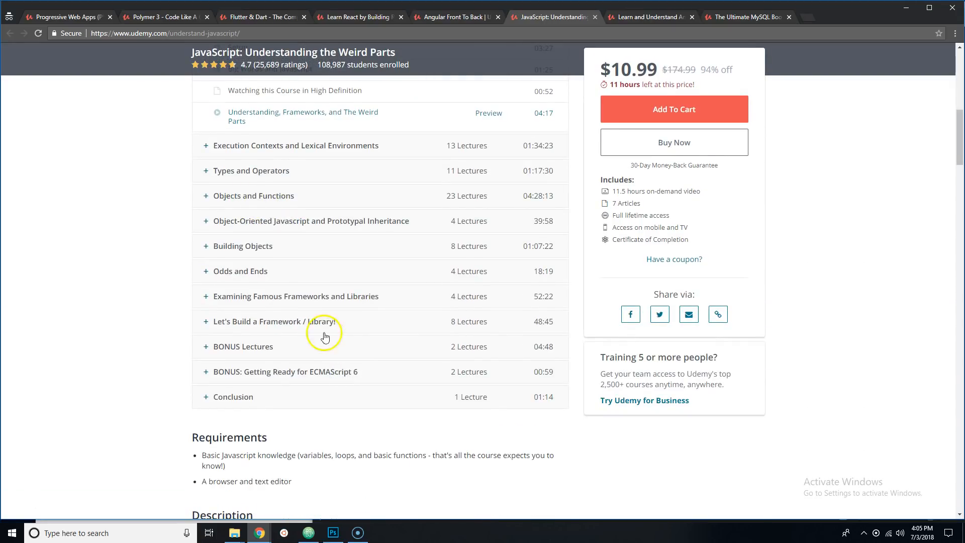
pyautogui.scroll(3)
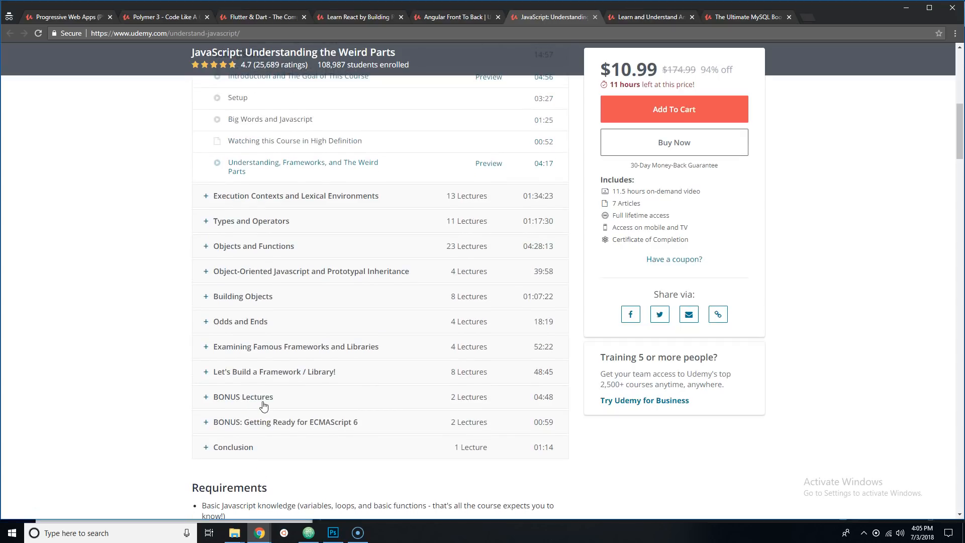
pyautogui.scroll(3)
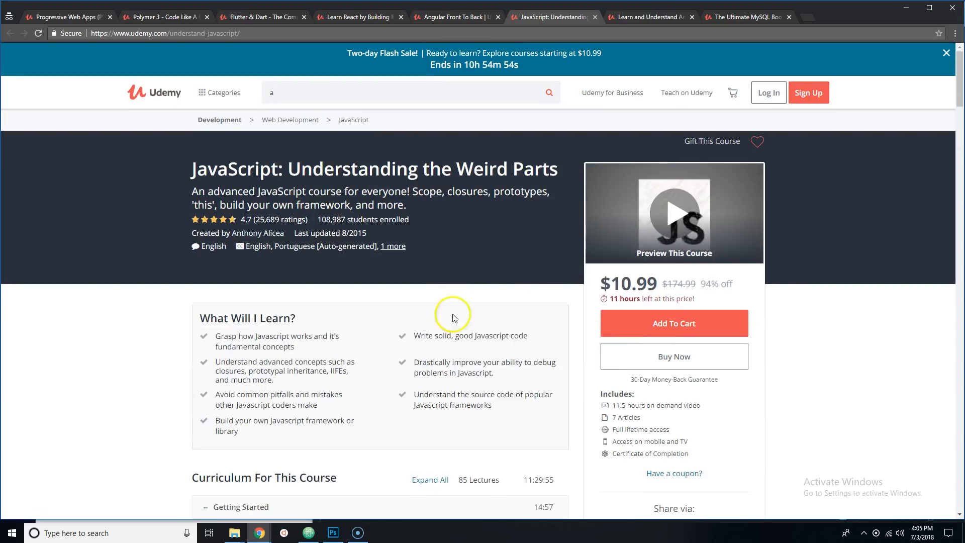
pyautogui.moveTo(599, 182)
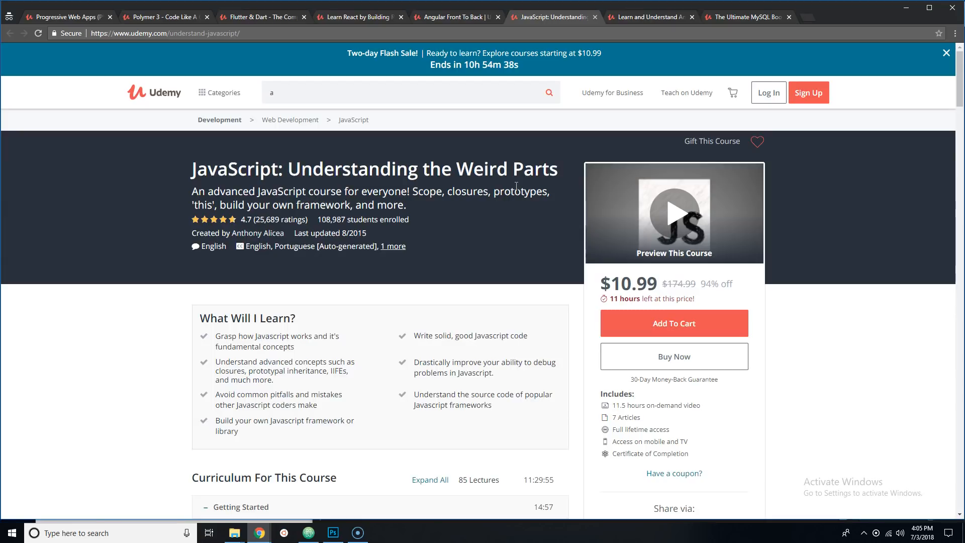
pyautogui.scroll(-3)
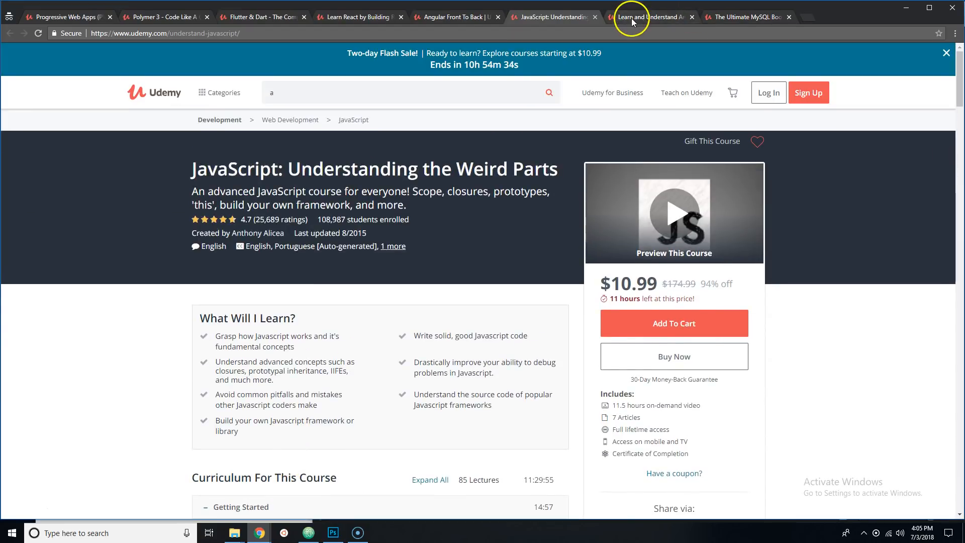
# Step: Show the Learn and Understand AngularJS course and reveal its final hidden curriculum section
pyautogui.click(650, 17)
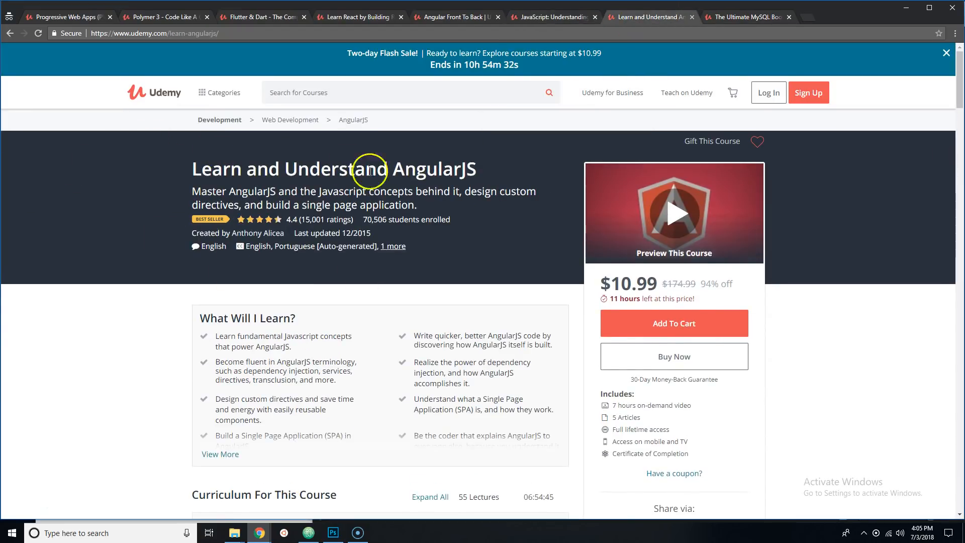
pyautogui.moveTo(543, 217)
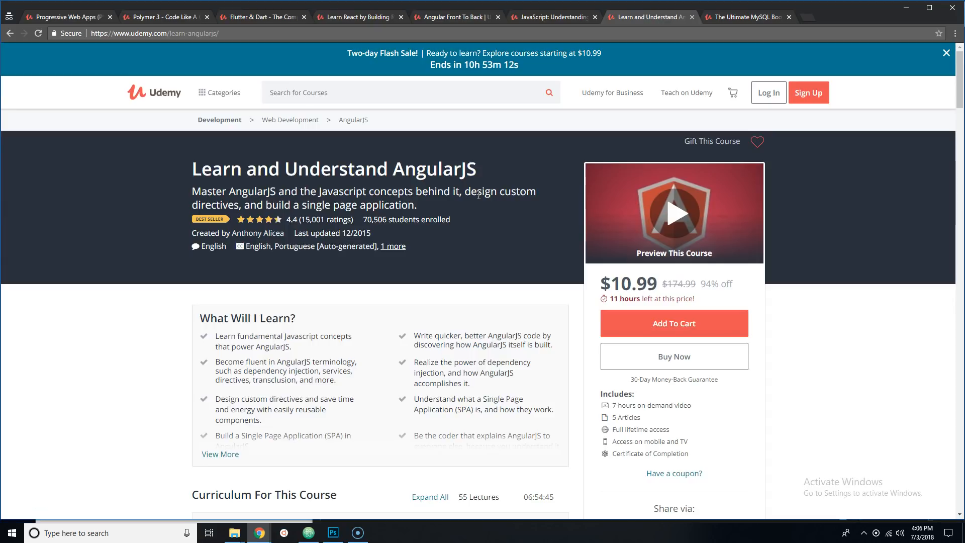
pyautogui.scroll(-3)
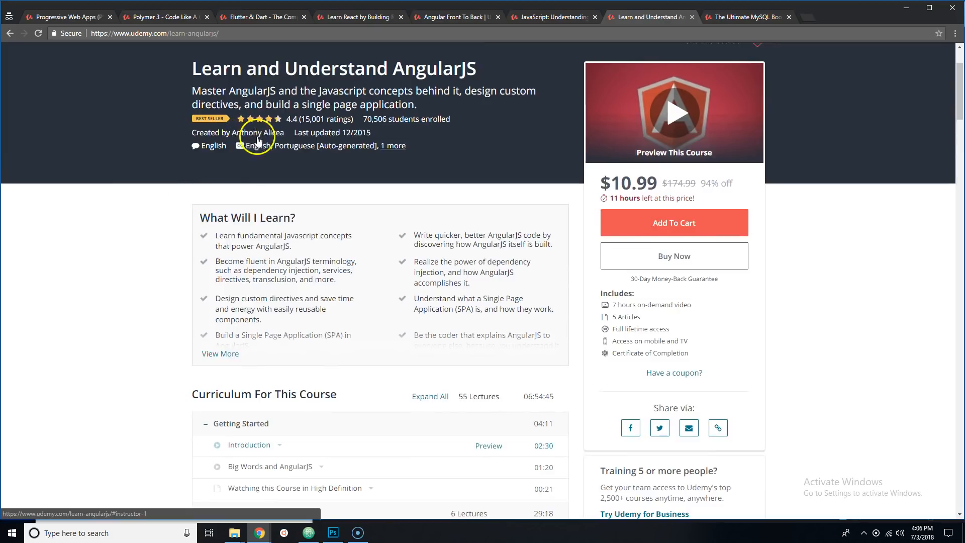
pyautogui.scroll(-3)
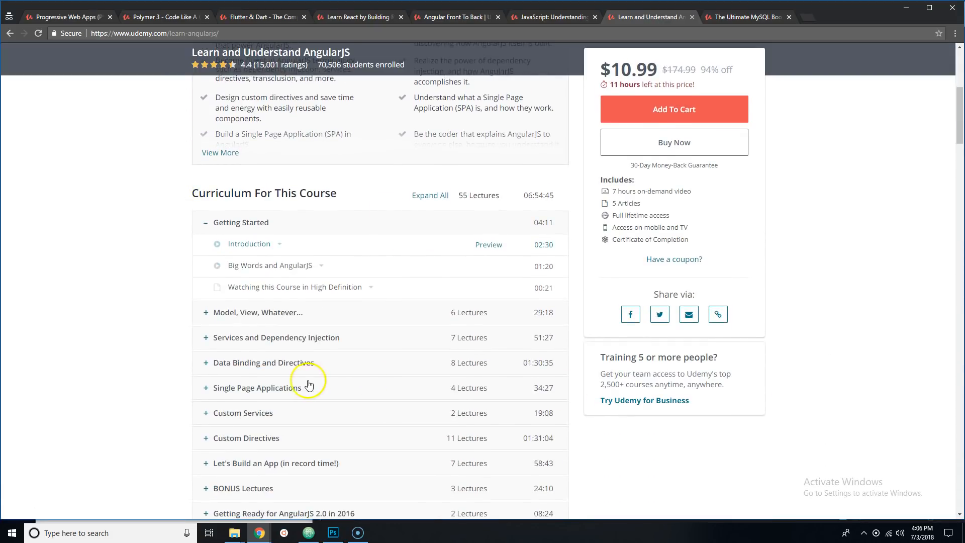
pyautogui.scroll(-3)
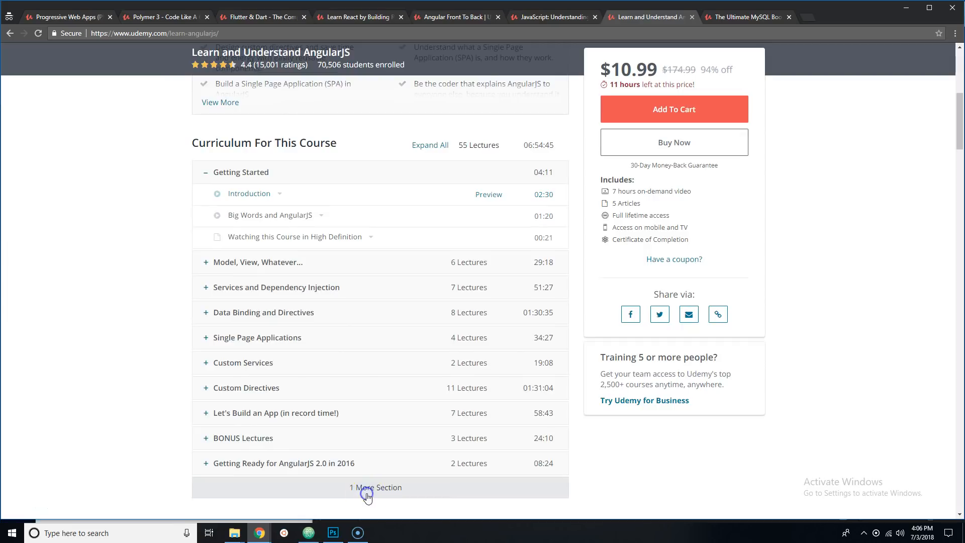
pyautogui.click(374, 487)
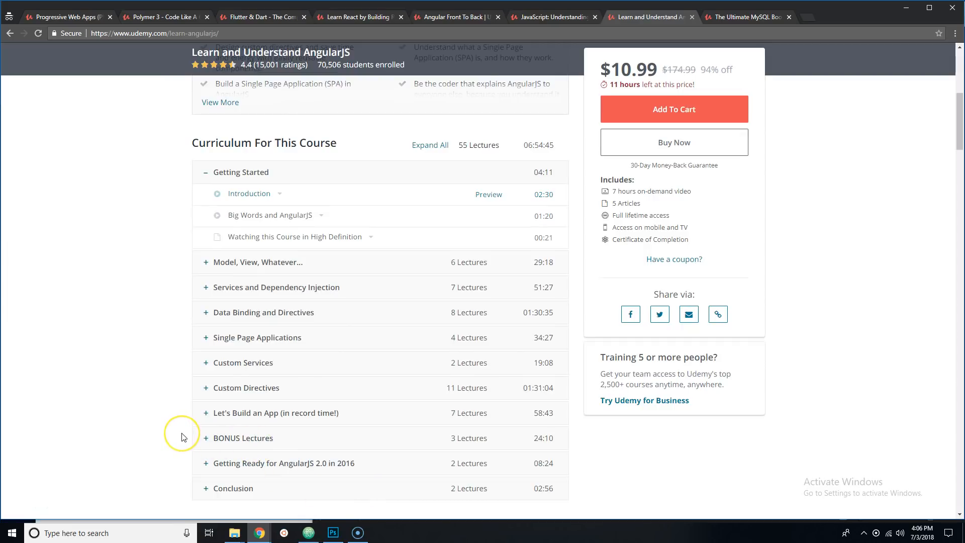
pyautogui.moveTo(183, 437)
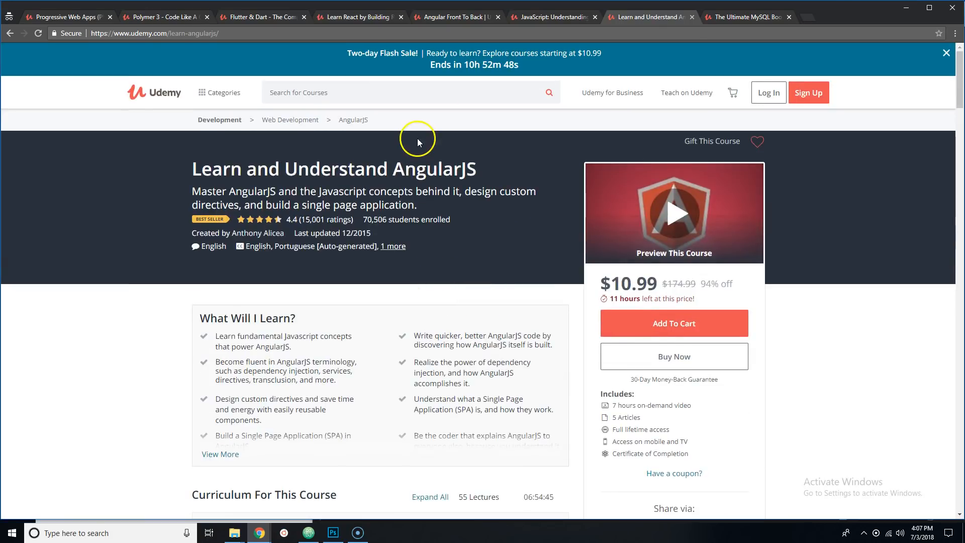
pyautogui.click(746, 17)
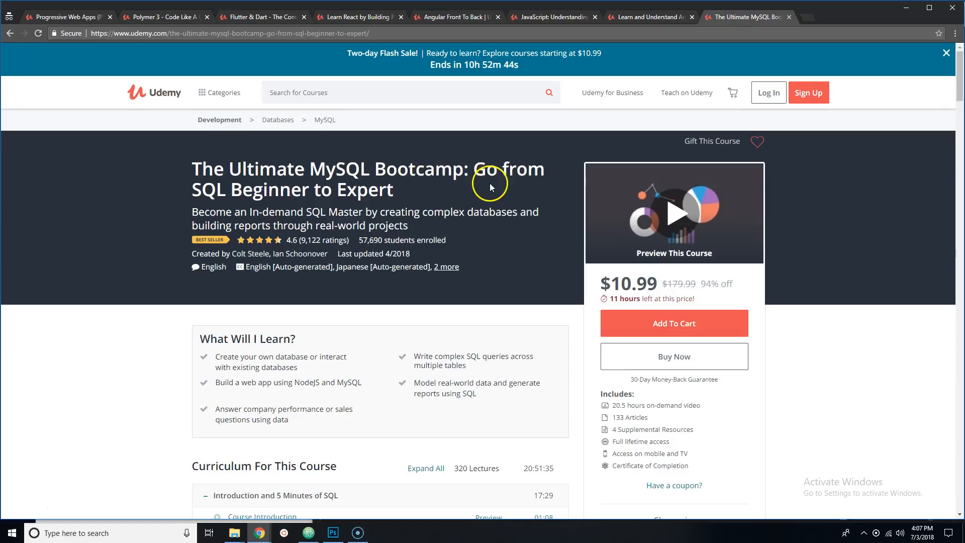
pyautogui.moveTo(255, 209)
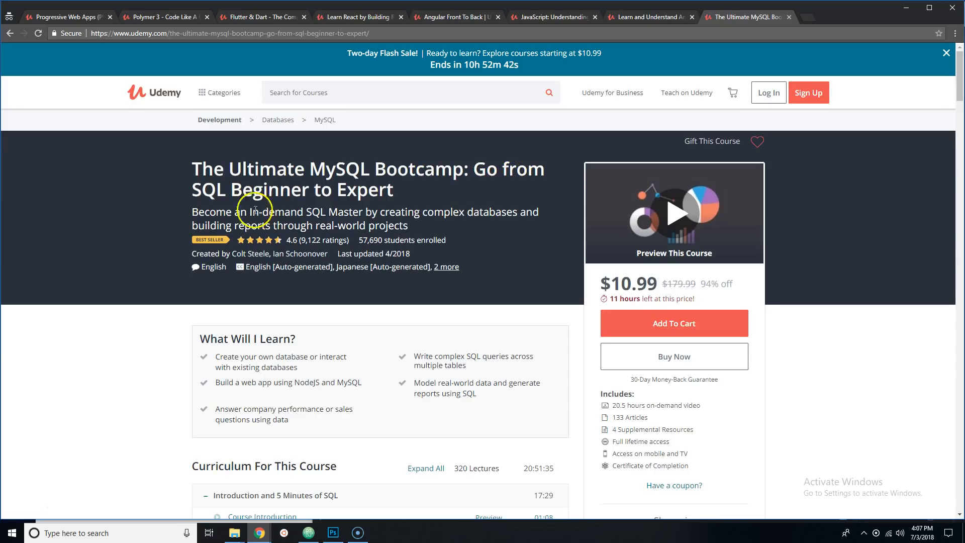
pyautogui.moveTo(545, 230)
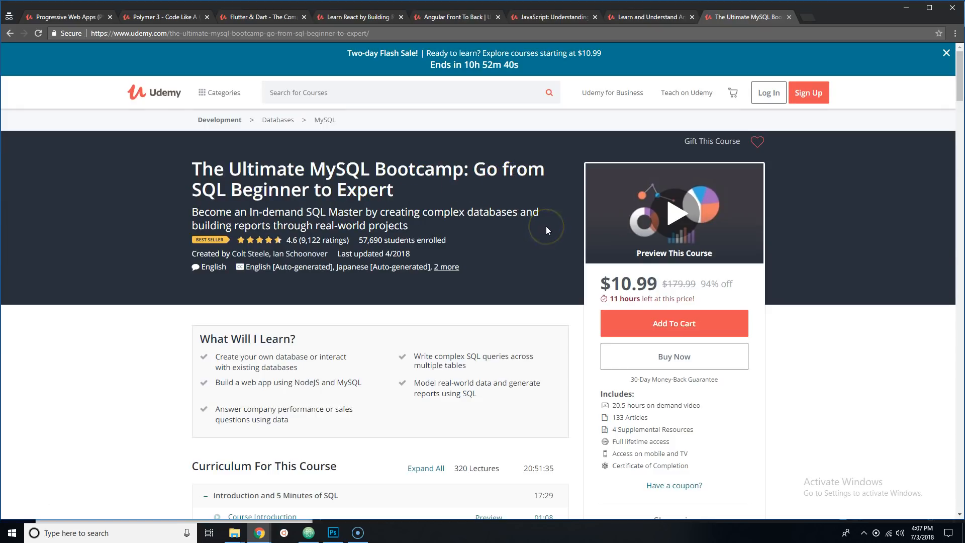
pyautogui.moveTo(546, 230)
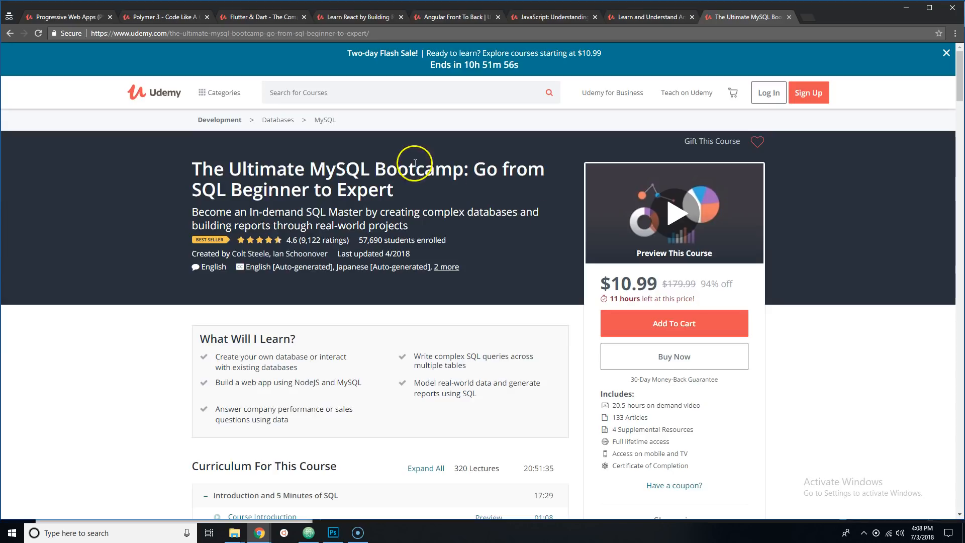
pyautogui.moveTo(465, 251)
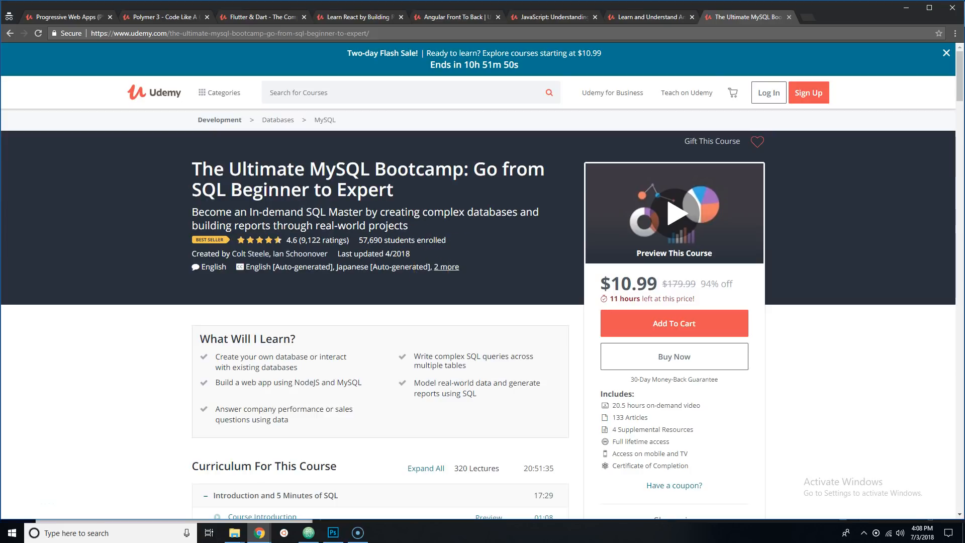
pyautogui.doubleClick(315, 169)
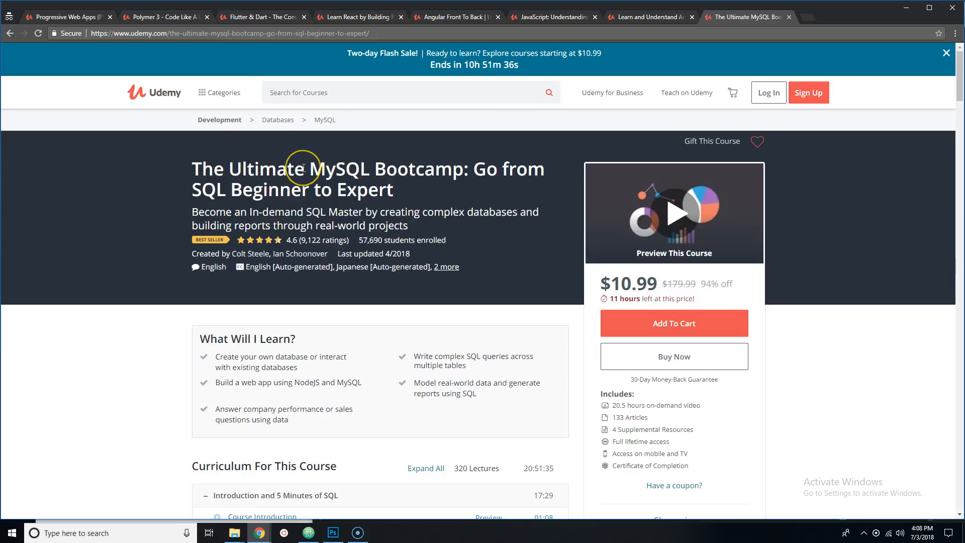
pyautogui.moveTo(310, 182)
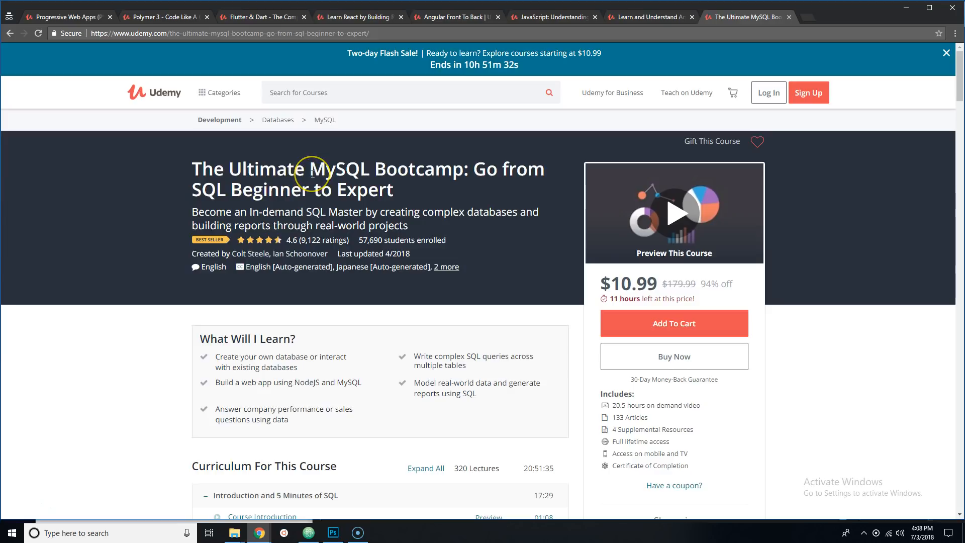
pyautogui.moveTo(310, 172)
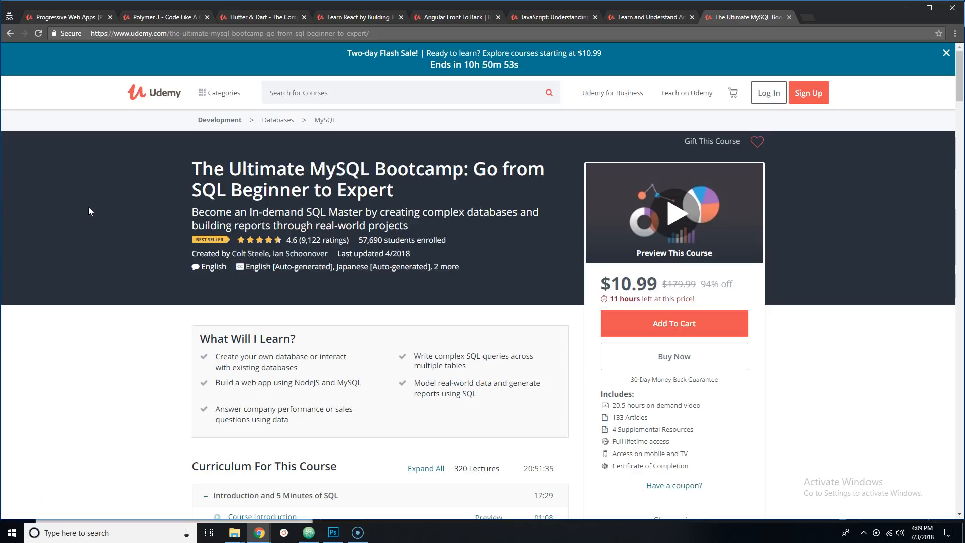
pyautogui.scroll(-3)
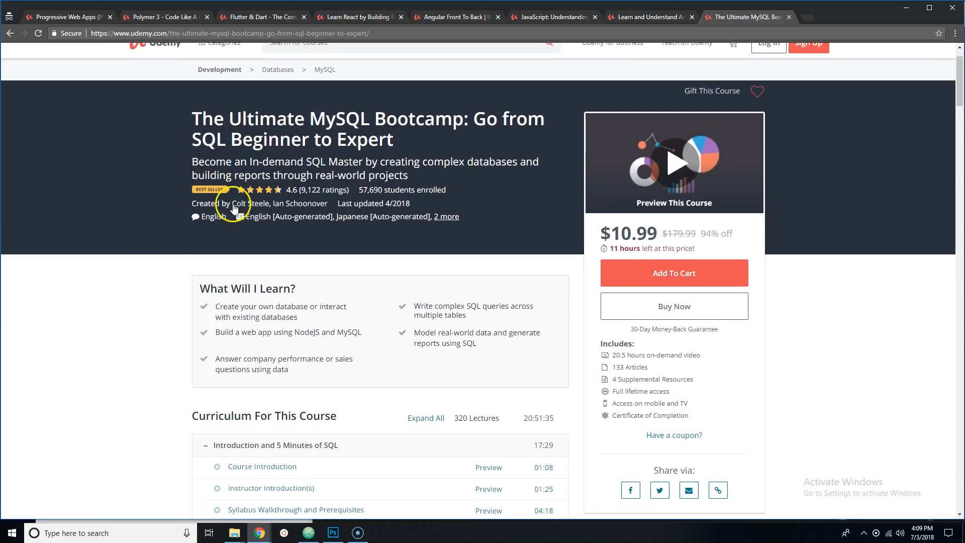
pyautogui.scroll(-3)
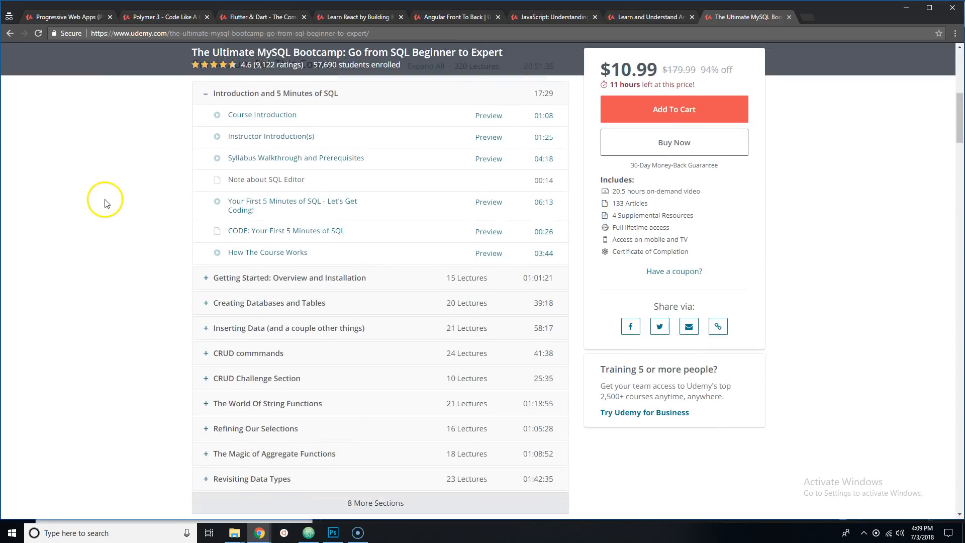
pyautogui.scroll(-3)
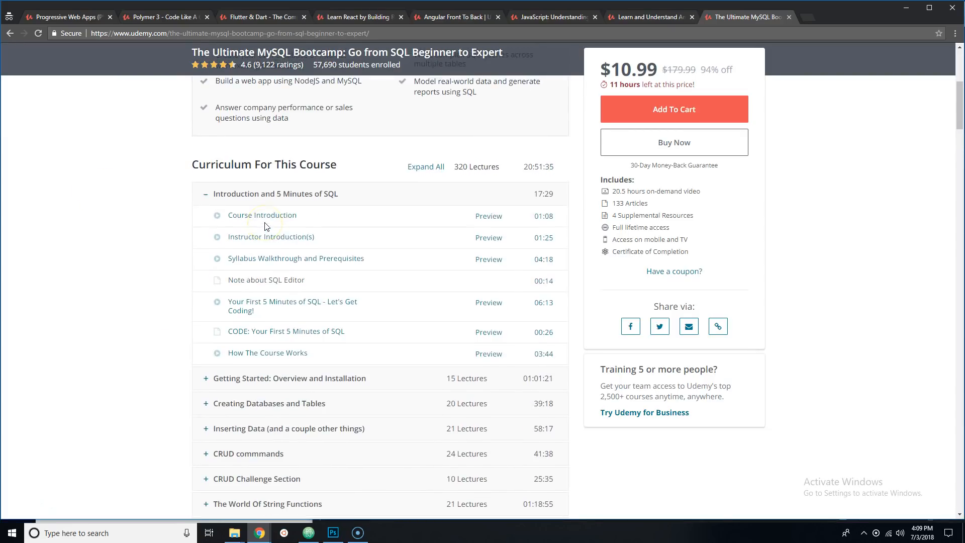
pyautogui.scroll(-3)
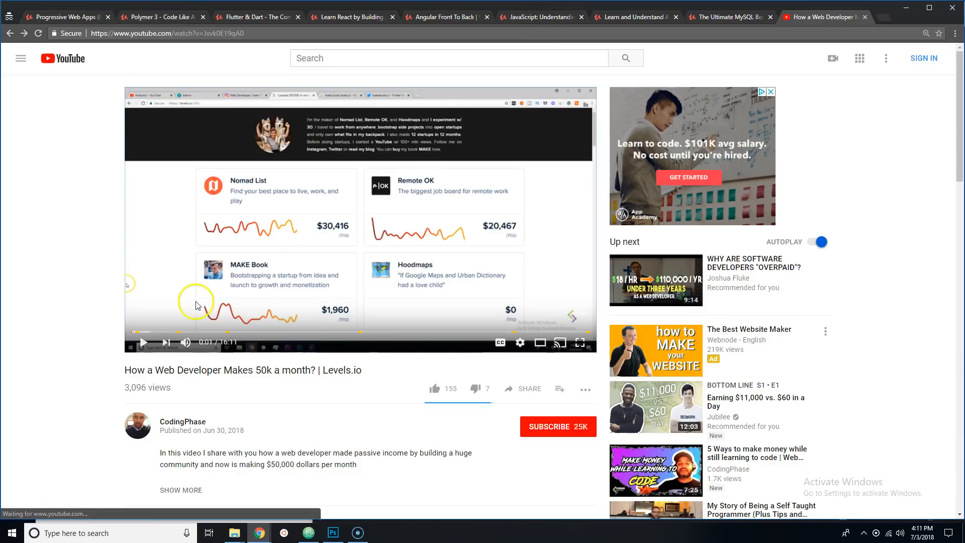
# Step: Expand the YouTube video's full description listing the coupon and course links
pyautogui.scroll(-3)
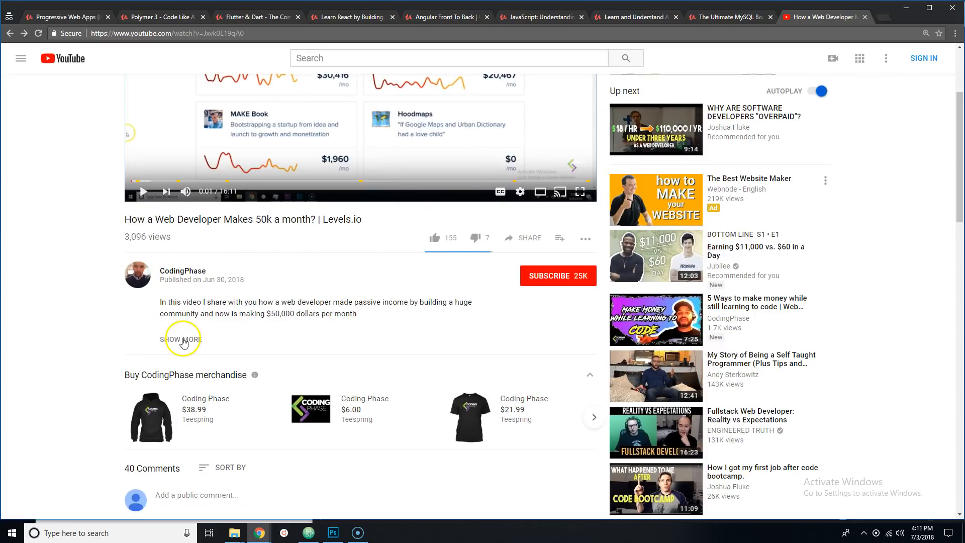
pyautogui.click(181, 338)
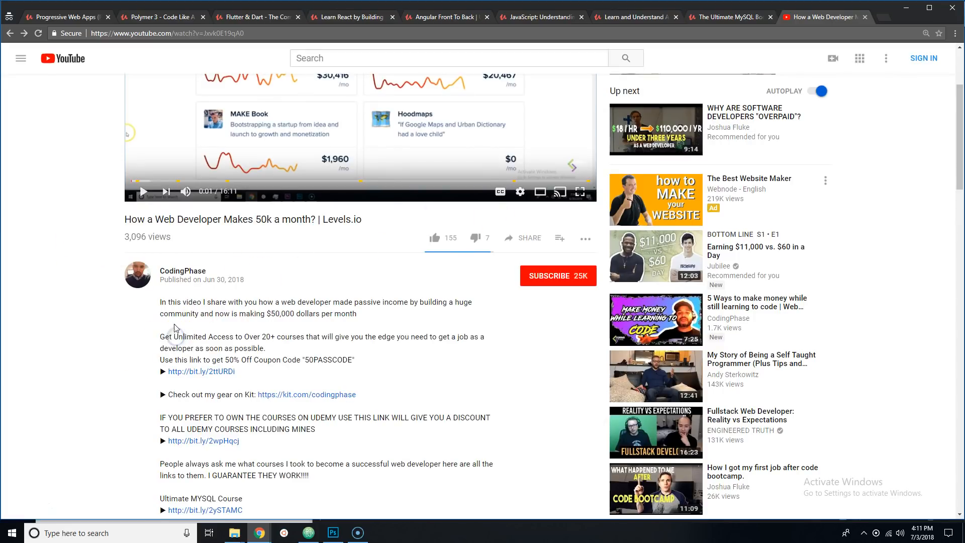
pyautogui.scroll(-3)
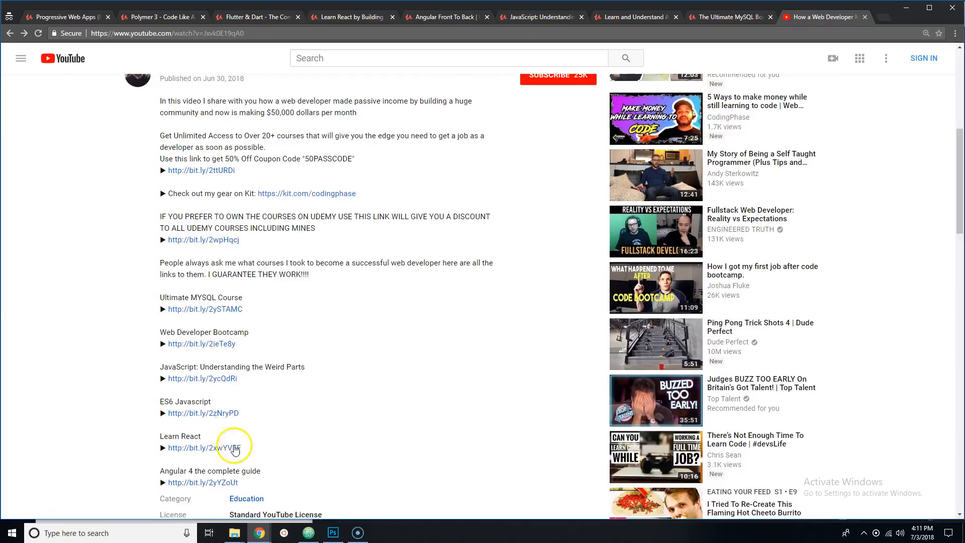
pyautogui.scroll(-3)
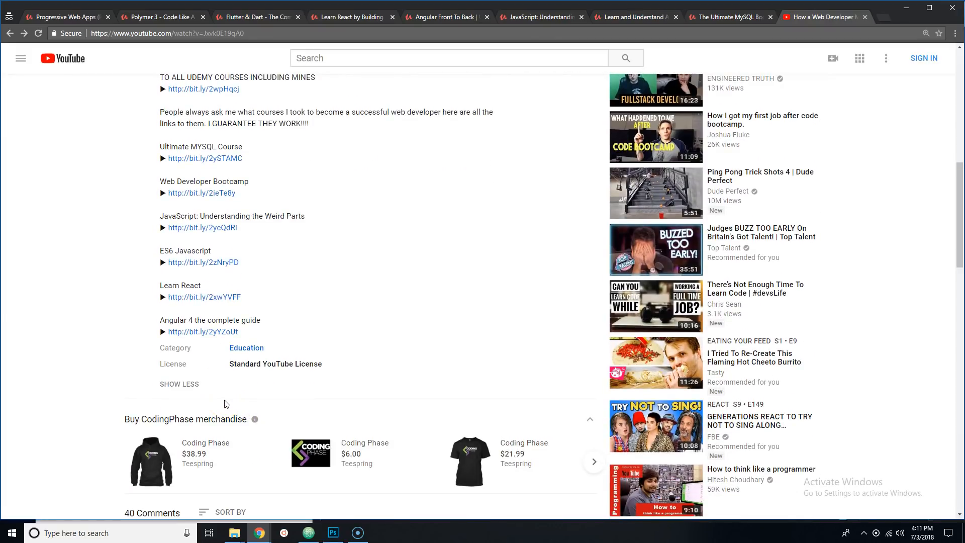
# Step: Flip through the Polymer 3 and Angular course pages, then browse the video's comments on YouTube
pyautogui.click(163, 17)
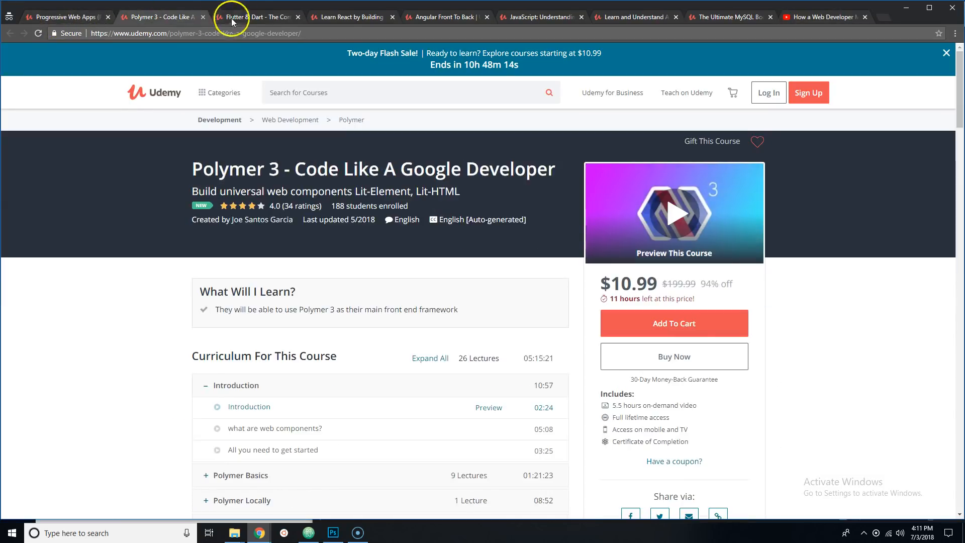
pyautogui.click(446, 17)
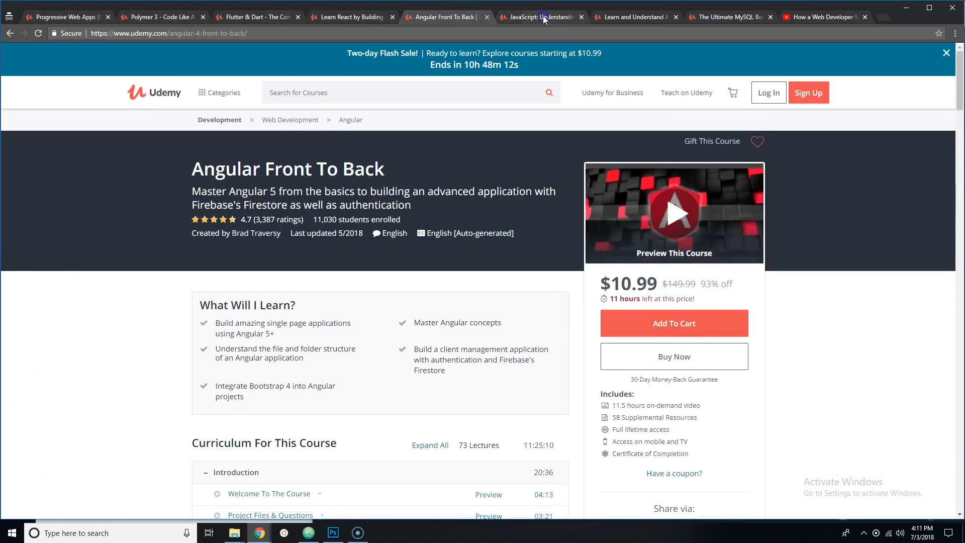
pyautogui.click(824, 17)
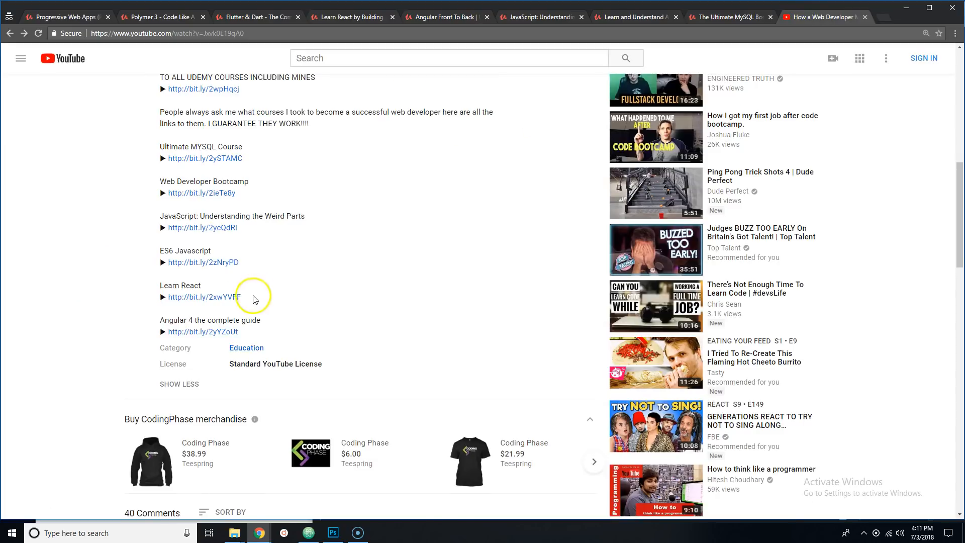
pyautogui.scroll(-3)
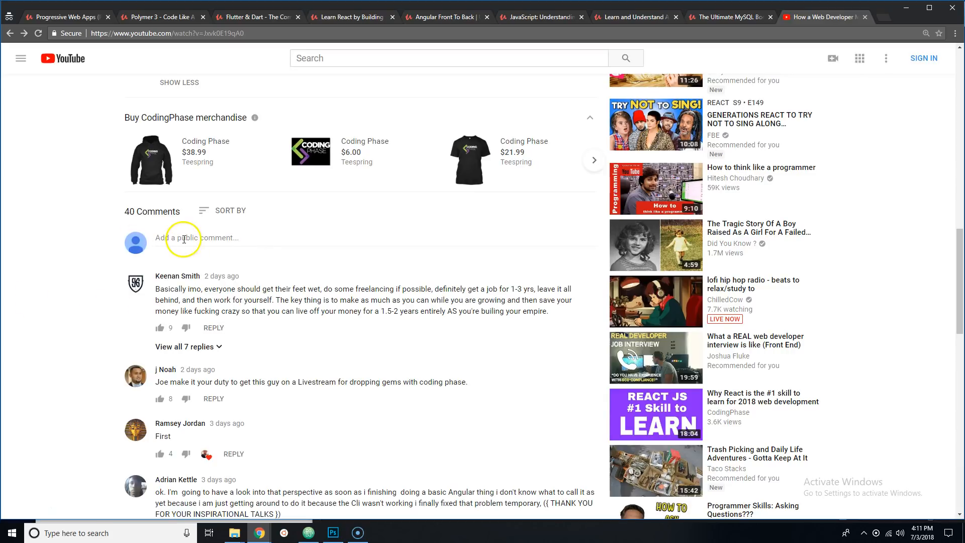
pyautogui.moveTo(537, 392)
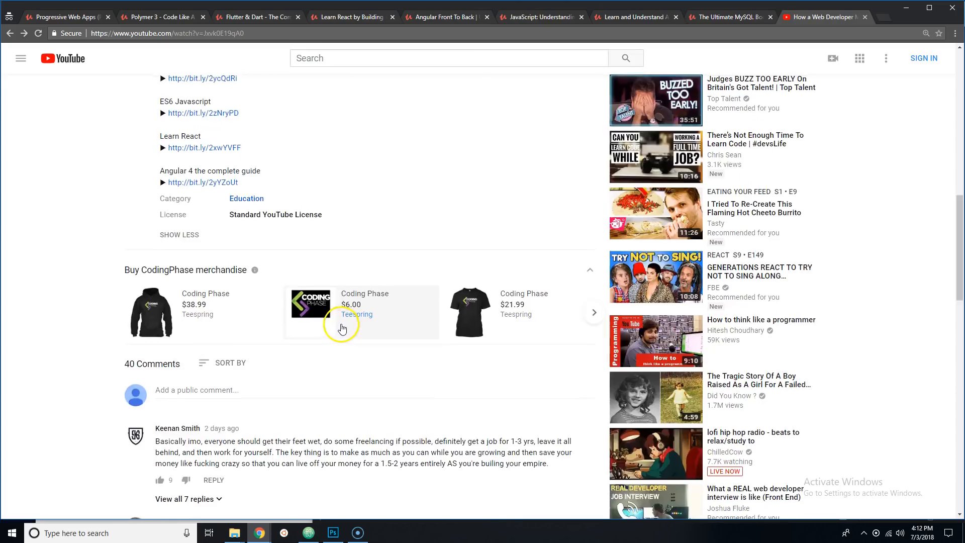
pyautogui.scroll(-3)
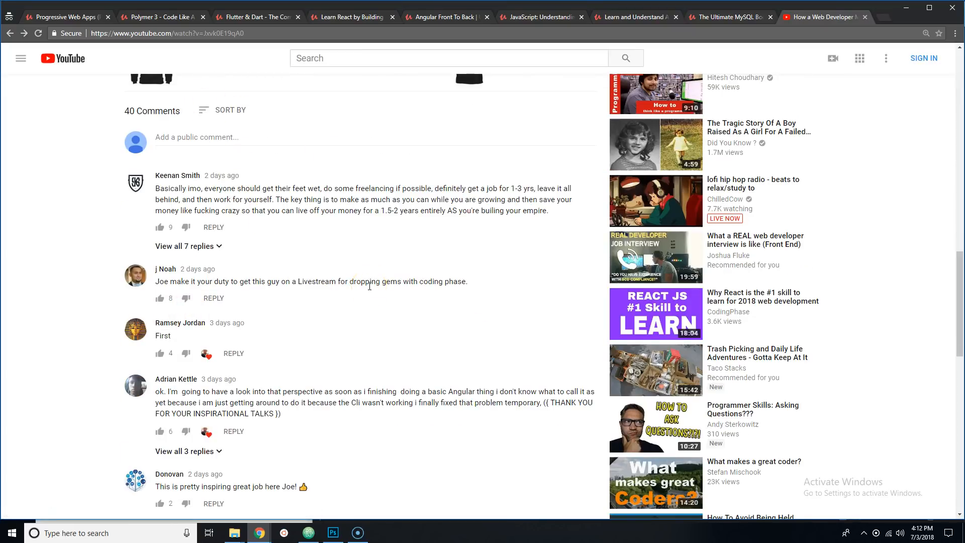
pyautogui.scroll(3)
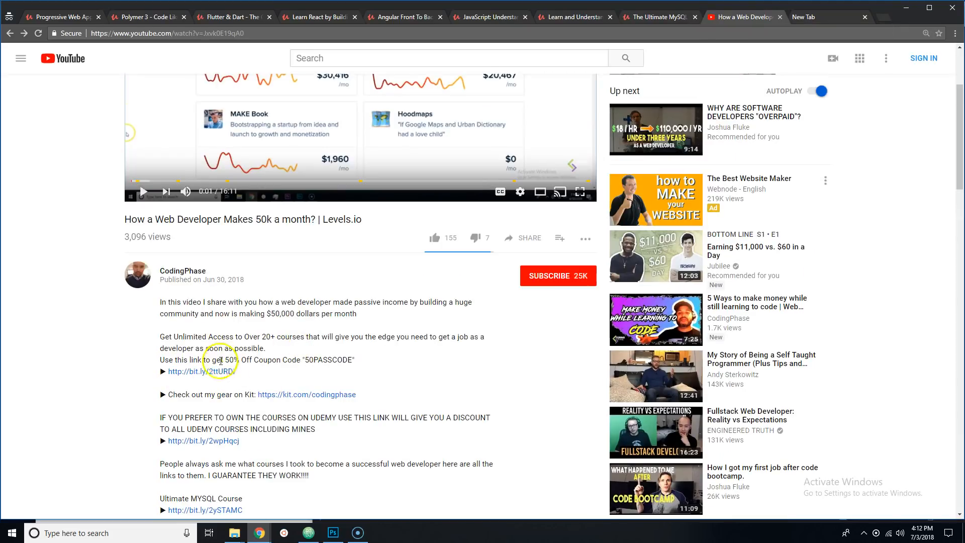
# Step: Follow the bit.ly coupon link to CodingPhase's All Access Pass page (50% off $855) and browse its courses
pyautogui.click(205, 371)
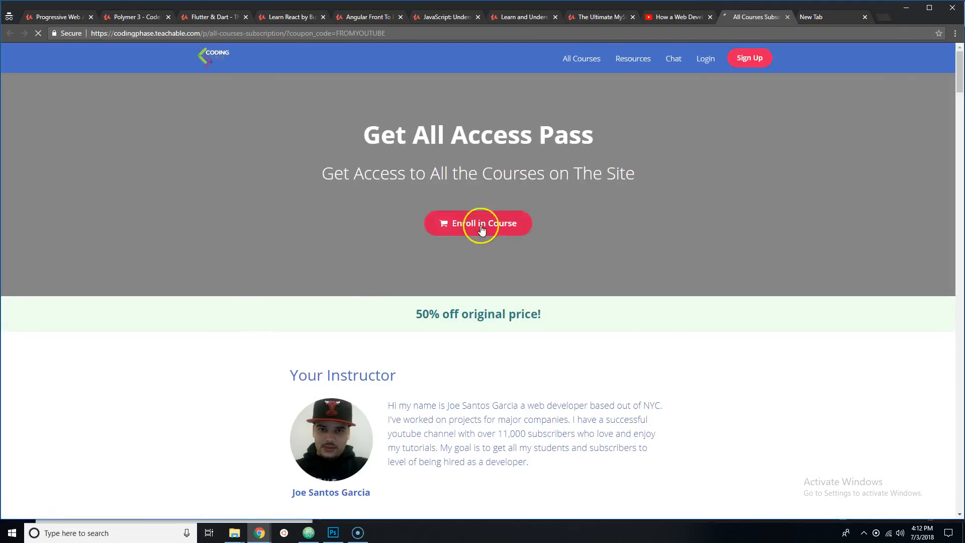
pyautogui.scroll(-3)
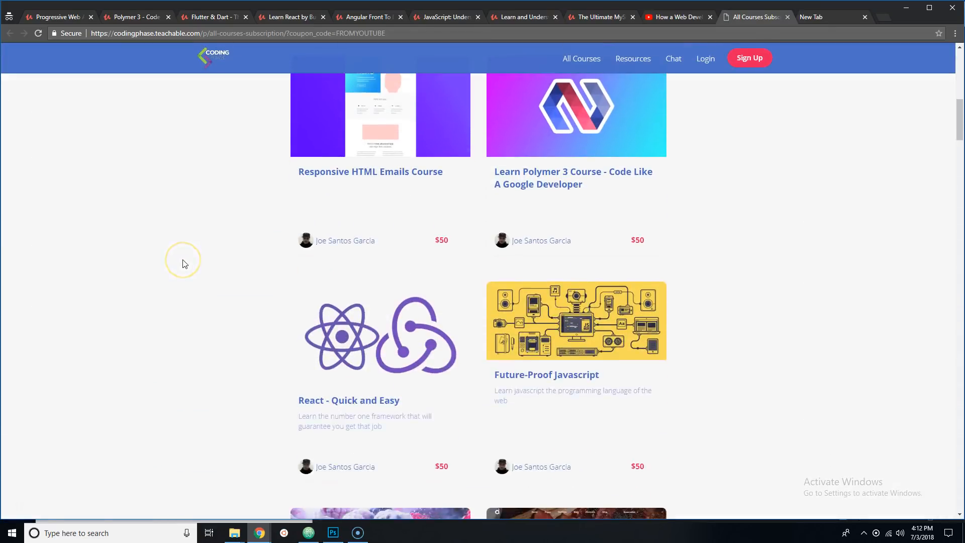
pyautogui.scroll(-3)
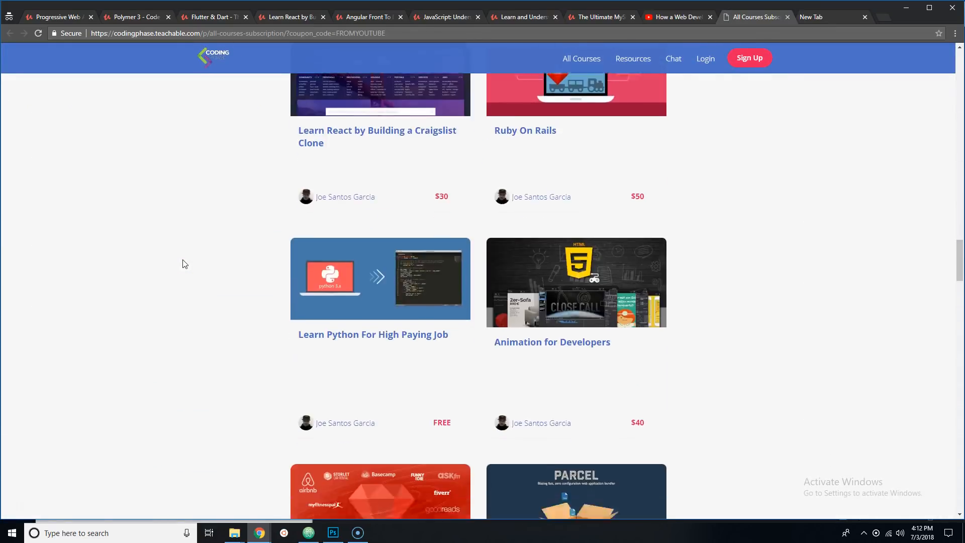
pyautogui.scroll(-3)
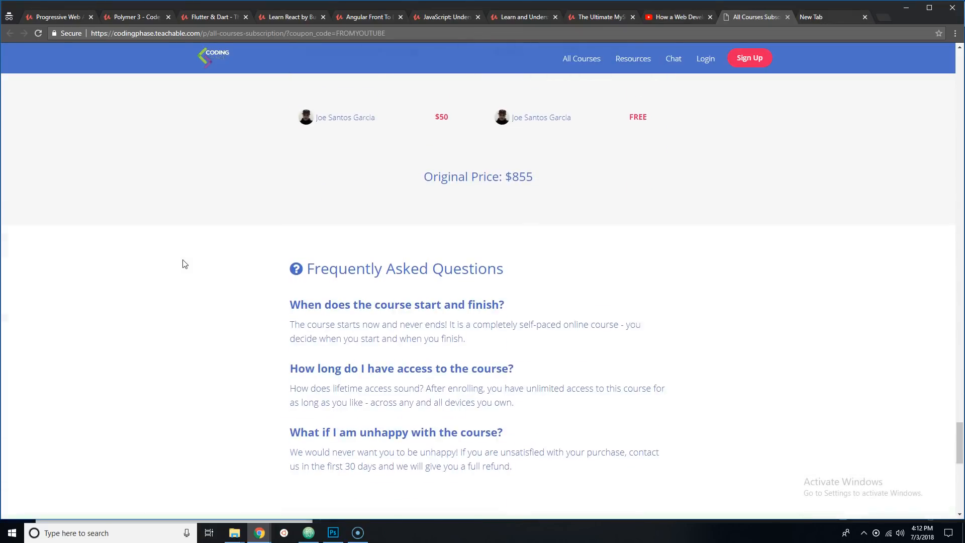
pyautogui.scroll(-3)
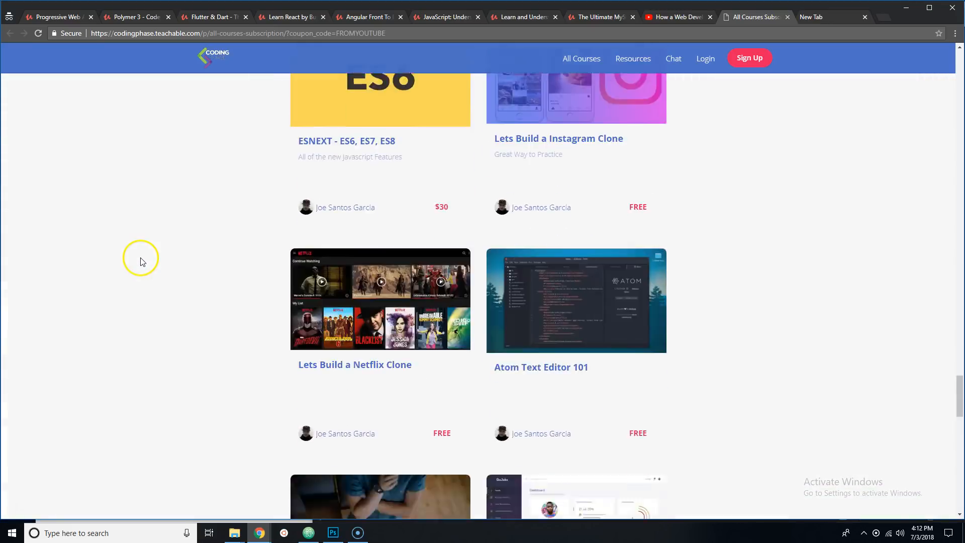
pyautogui.scroll(-3)
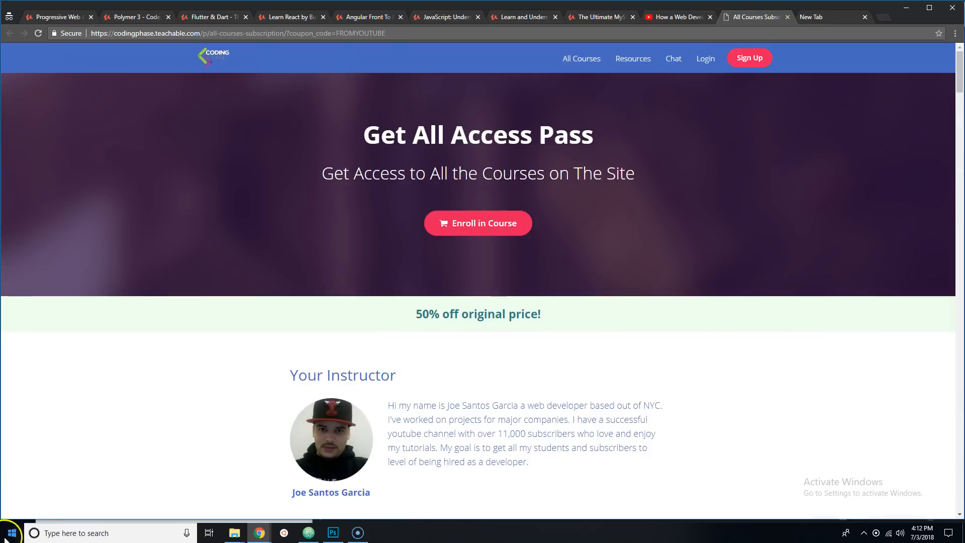
pyautogui.moveTo(27, 503)
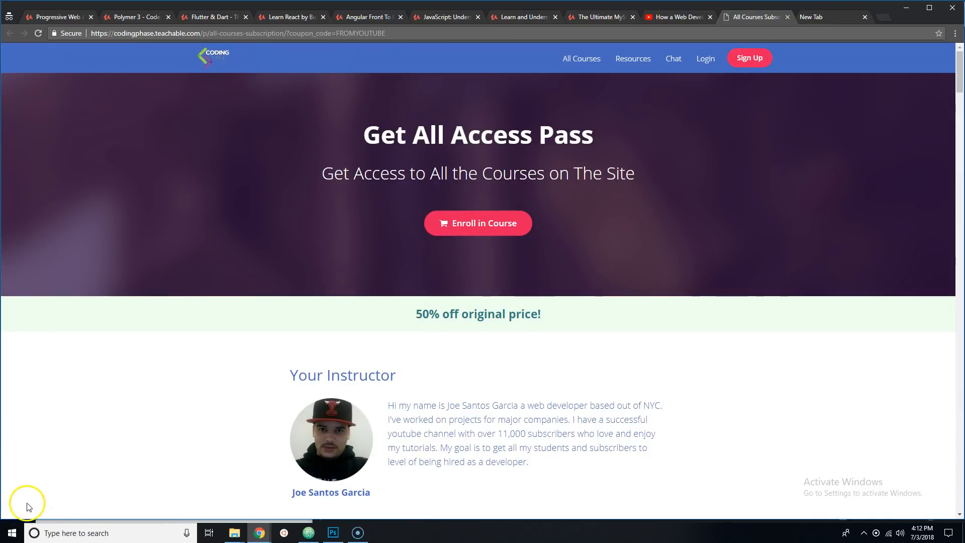